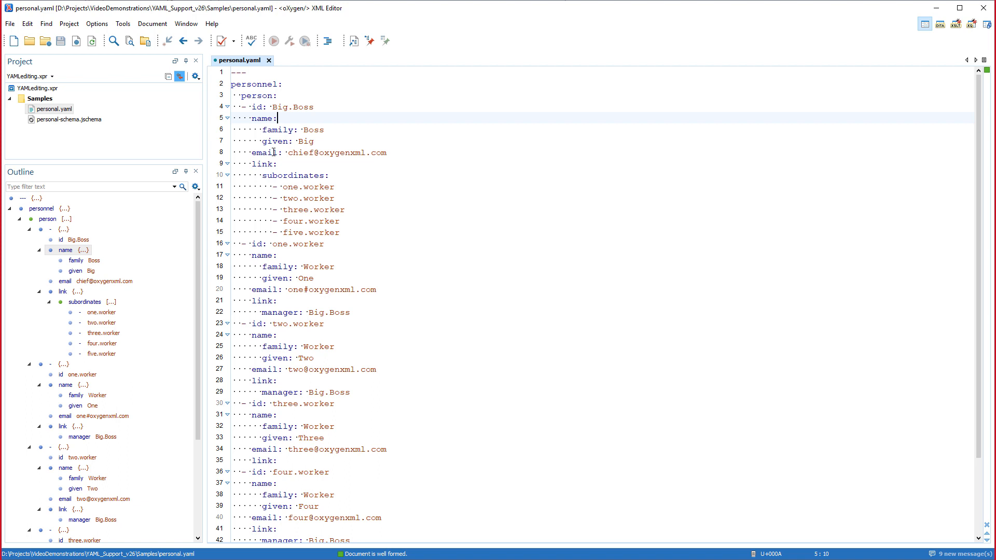
# Step: Navigate personal.yaml via the Outline, jumping to Big.Boss's id, name and email entries
pyautogui.click(288, 107)
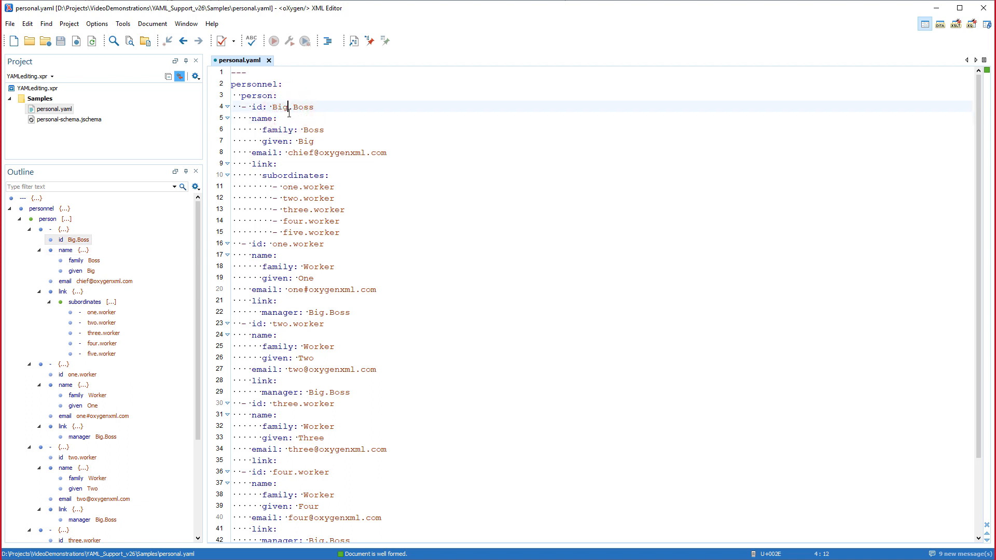
pyautogui.click(314, 186)
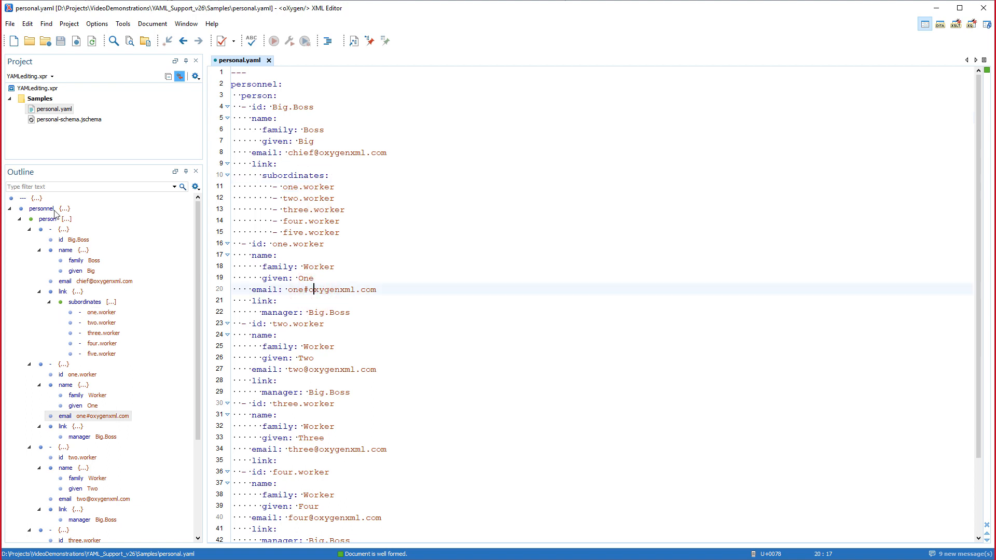
pyautogui.click(66, 250)
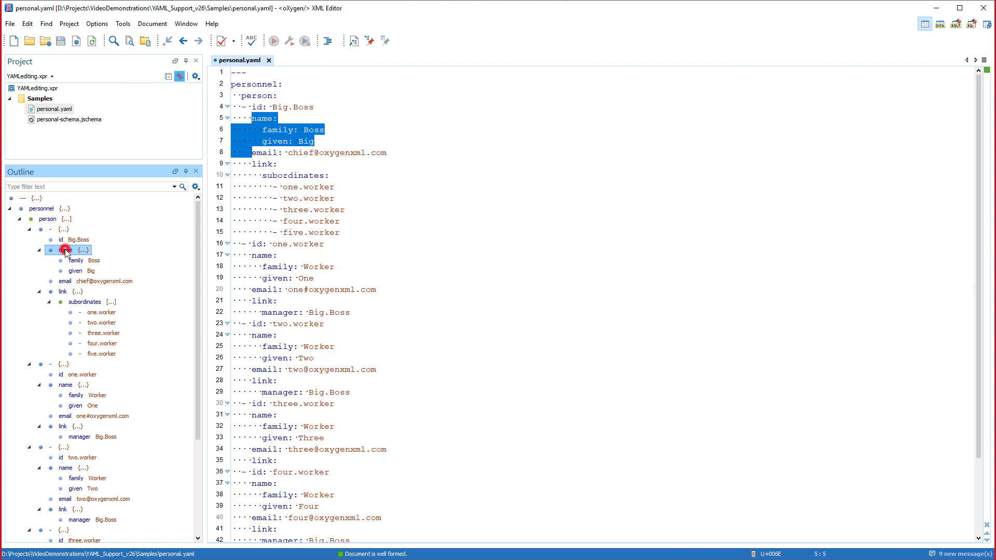
pyautogui.click(64, 281)
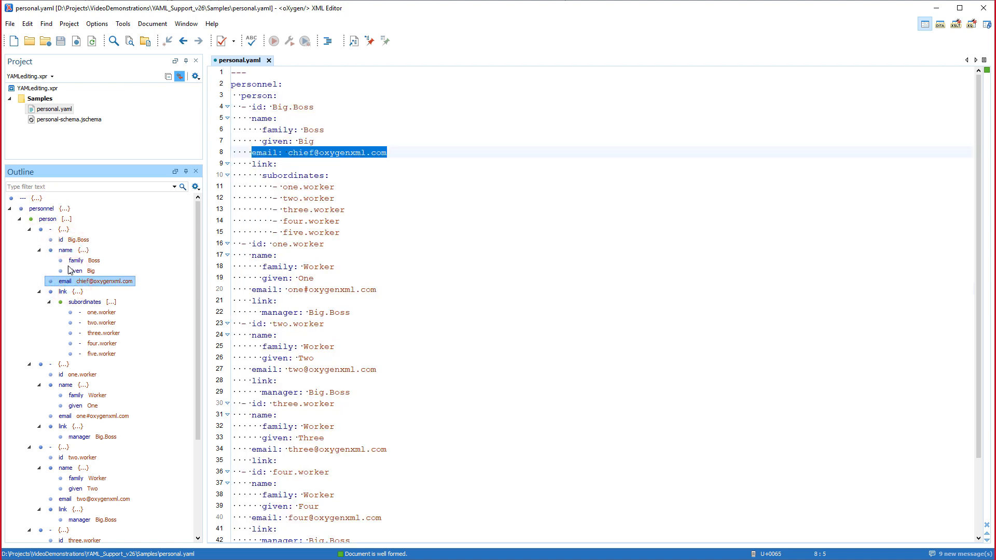
# Step: Filter the Outline by 'id', then clear the filter to show all entries again
pyautogui.click(83, 186)
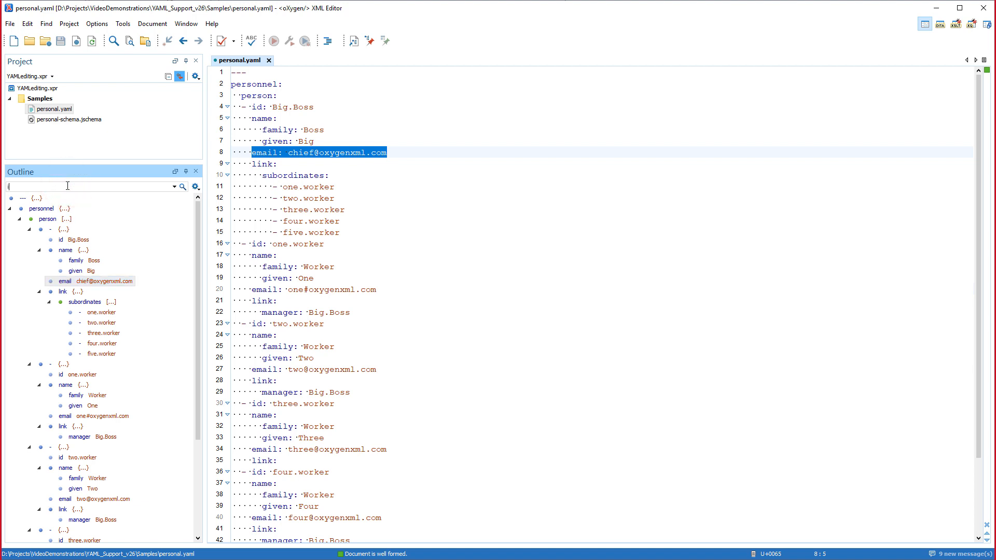
pyautogui.write('id')
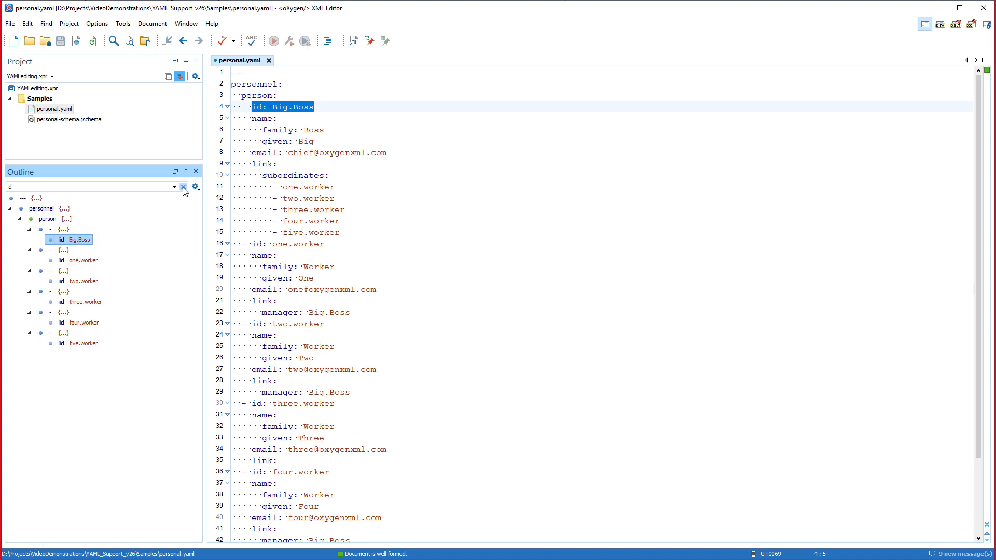
pyautogui.click(183, 187)
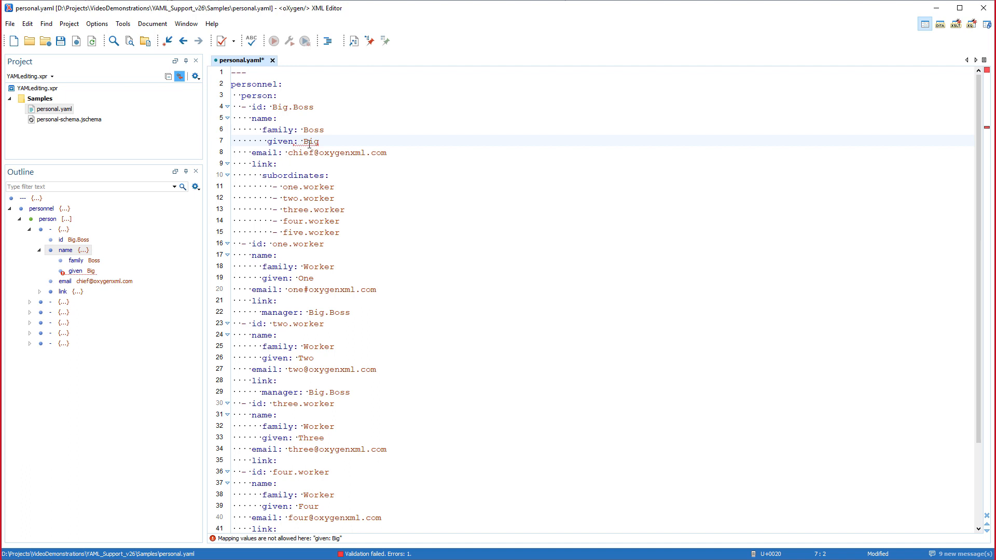
pyautogui.moveTo(305, 141)
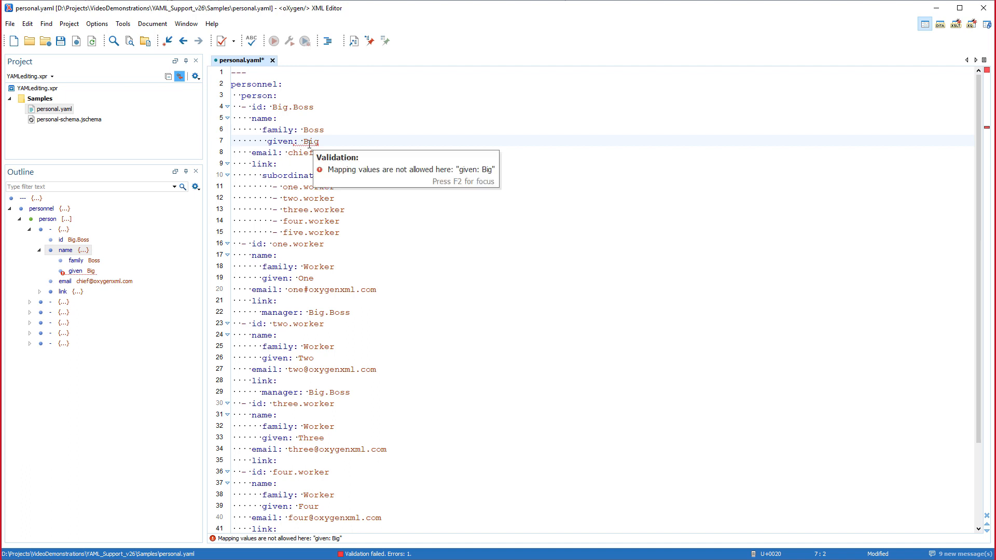
pyautogui.moveTo(89, 271)
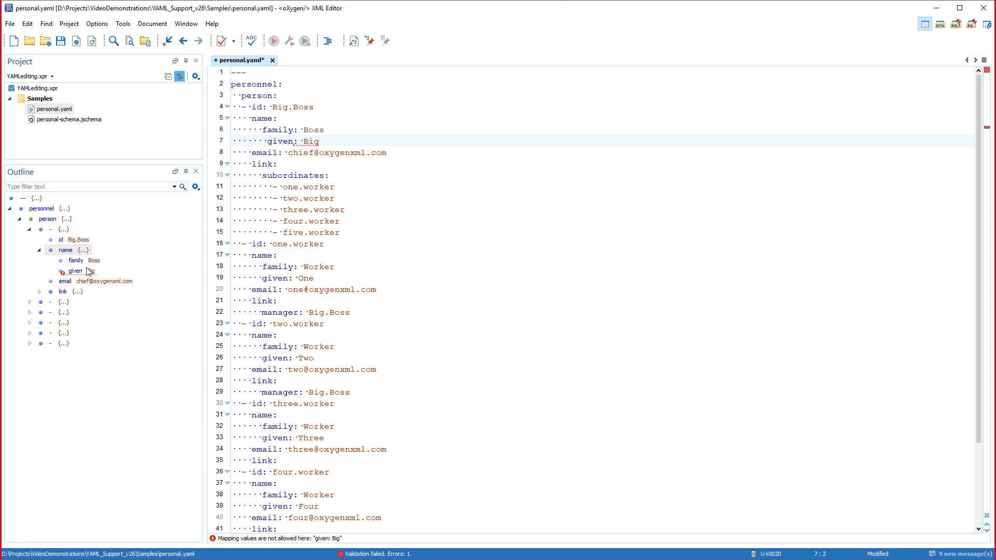
pyautogui.moveTo(86, 271)
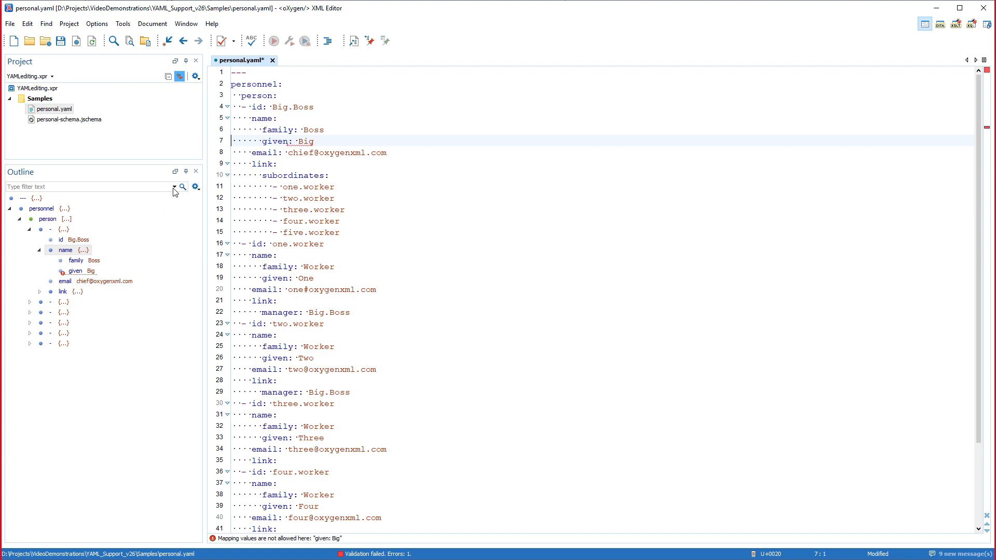
# Step: Save personal.yaml with the 'given: Big' indentation corrected and the file well-formed
pyautogui.click(59, 41)
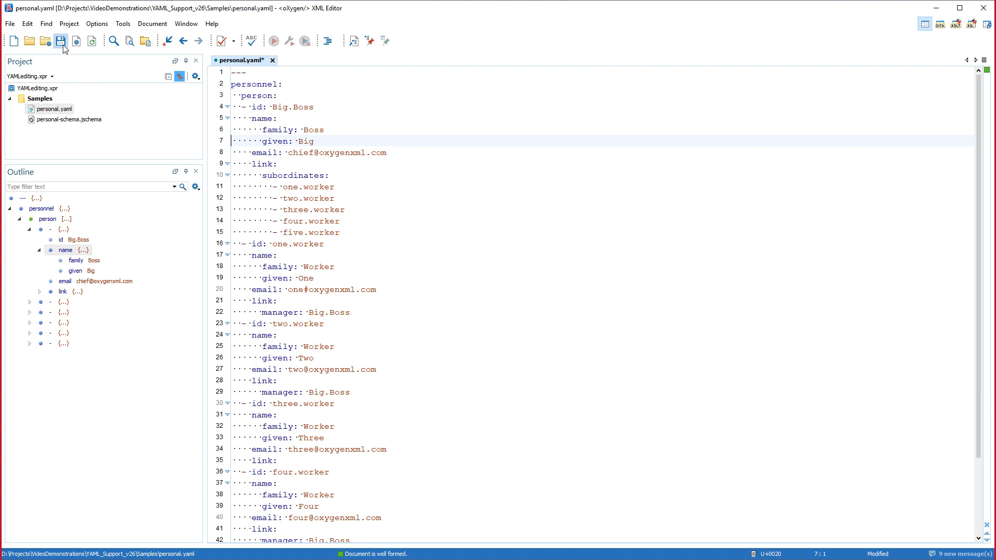
pyautogui.click(60, 41)
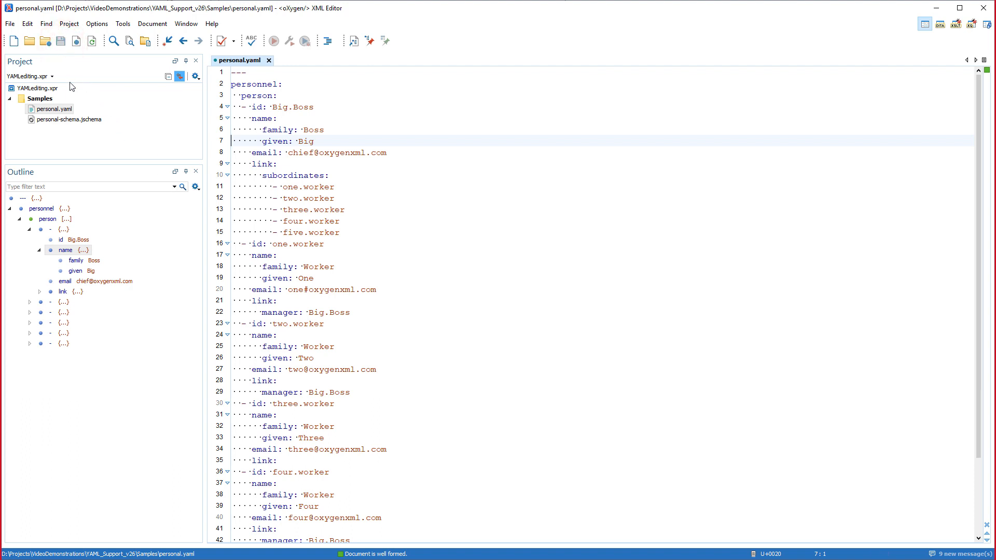
# Step: Open personal-schema.jschema from the Project view, review its Design diagram, and return to personal.yaml
pyautogui.click(66, 119)
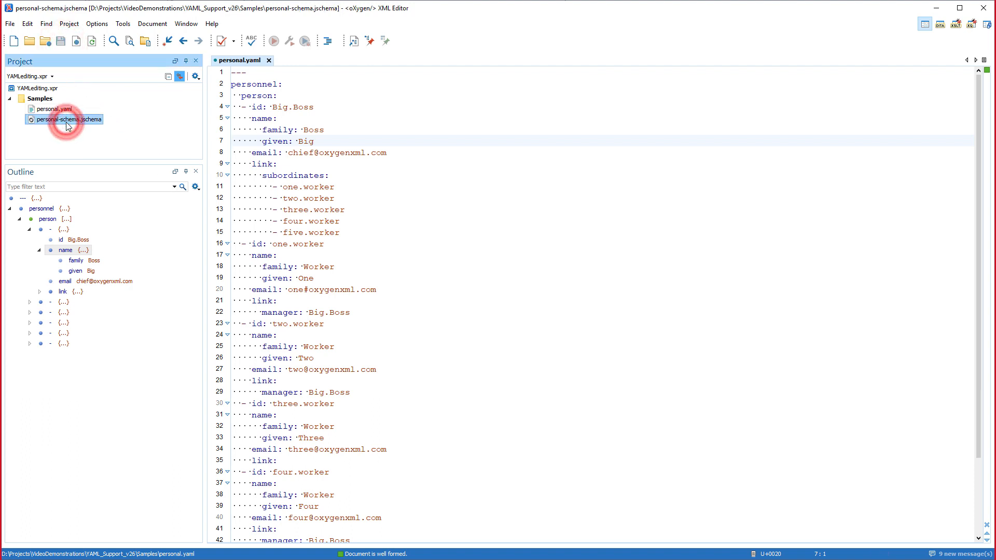
pyautogui.doubleClick(67, 119)
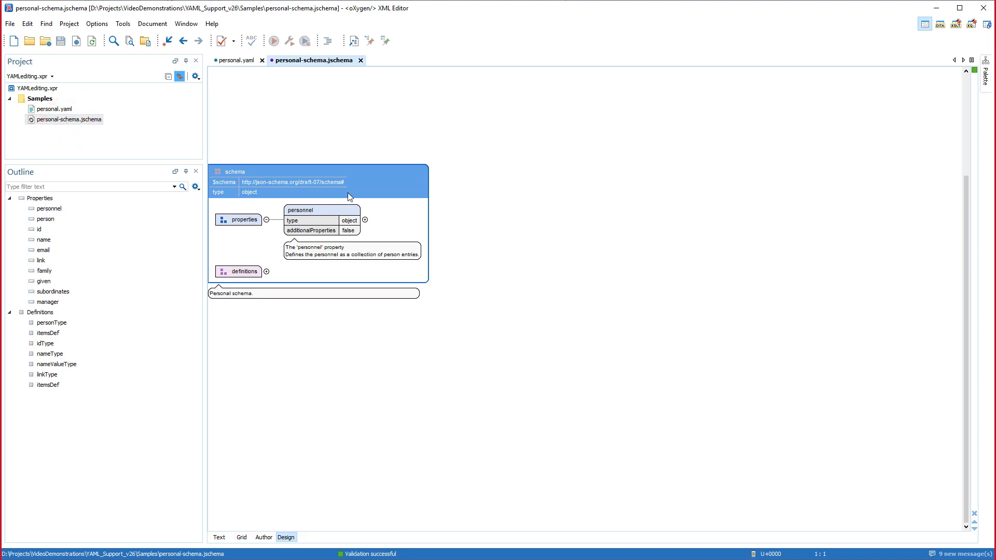
pyautogui.rightClick(348, 197)
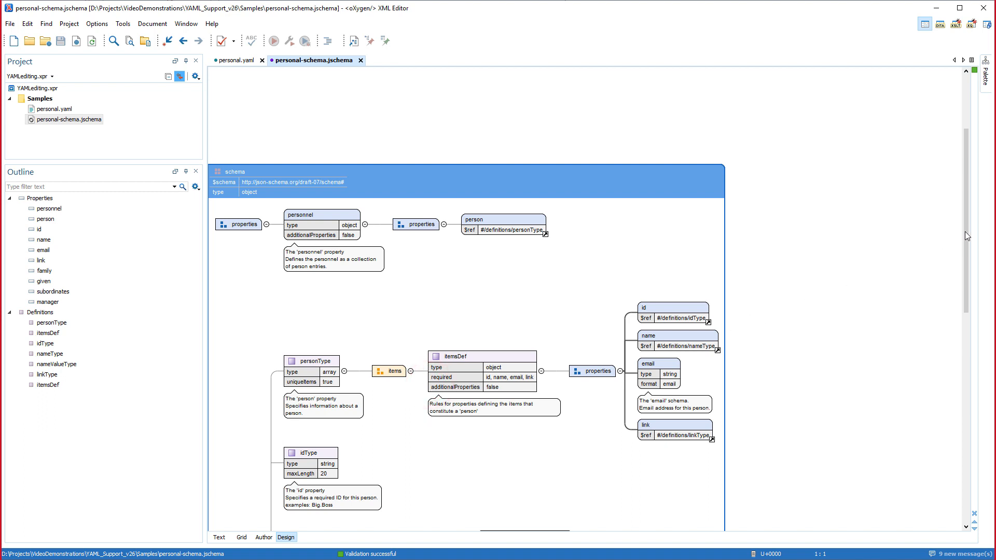
pyautogui.scroll(-3)
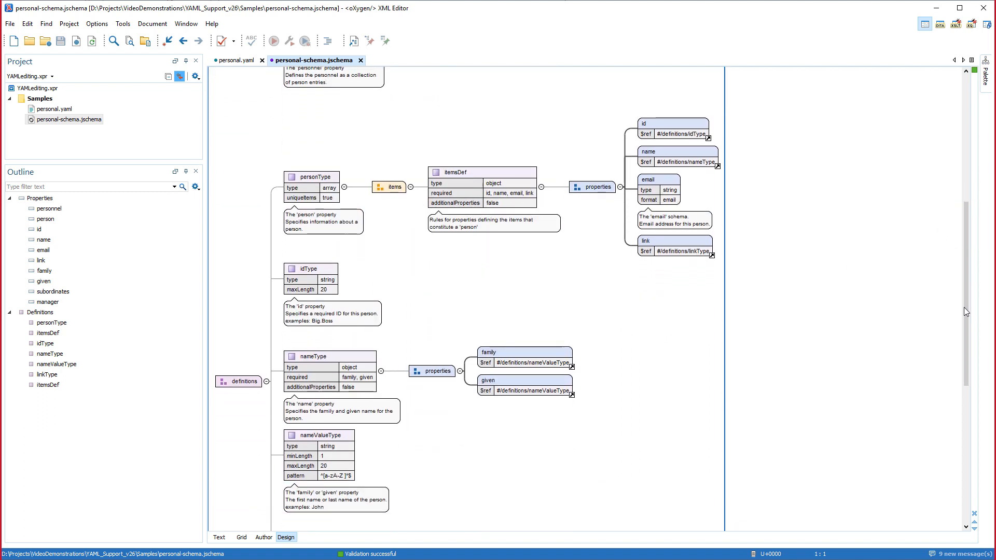
pyautogui.scroll(-3)
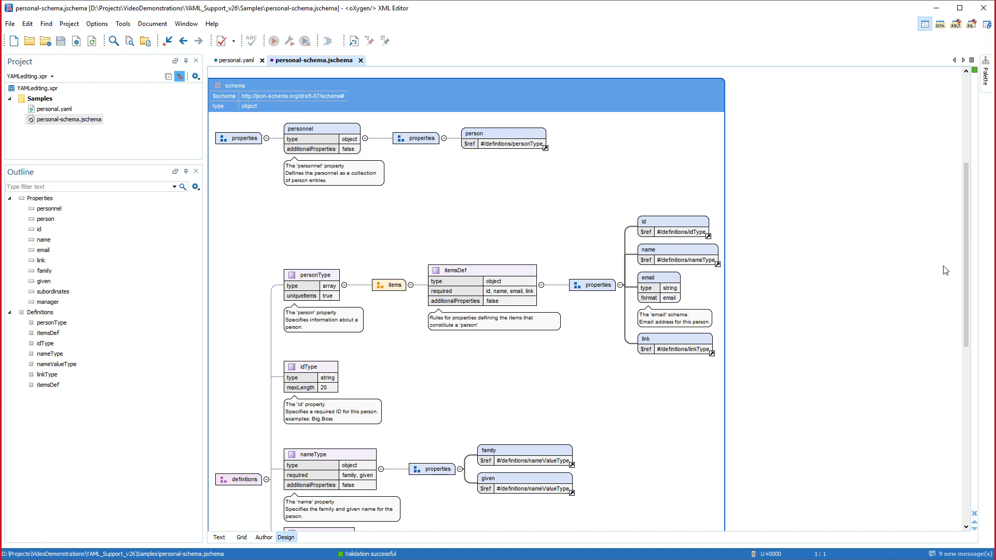
pyautogui.moveTo(240, 61)
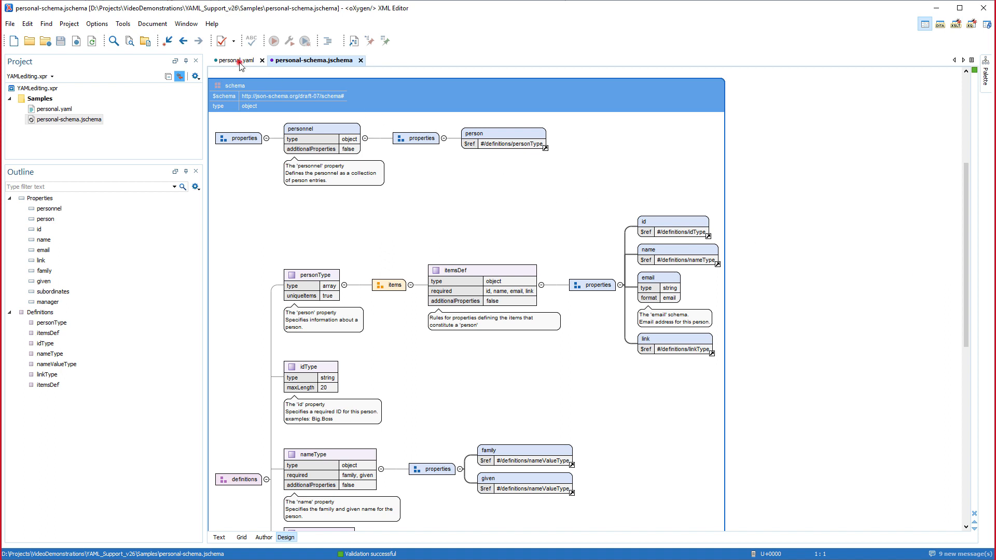
pyautogui.click(236, 60)
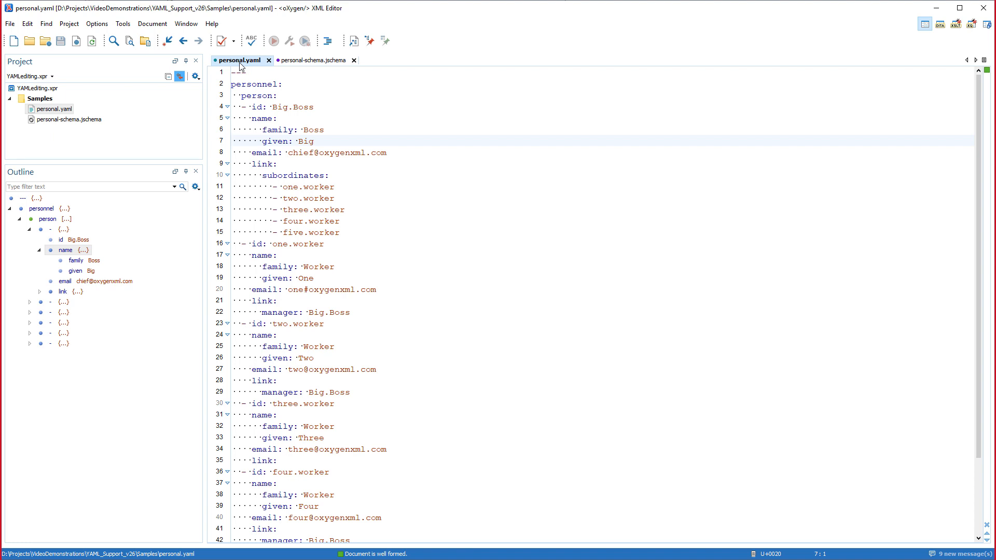
# Step: Create a new 'personal' validation scenario using personal-schema.jschema browsed from the local disk
pyautogui.click(232, 41)
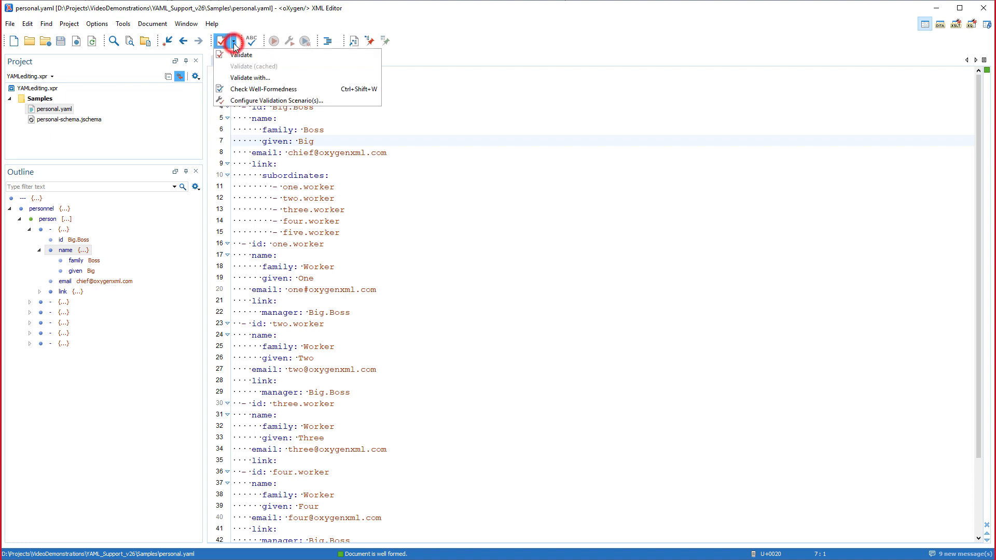
pyautogui.click(269, 101)
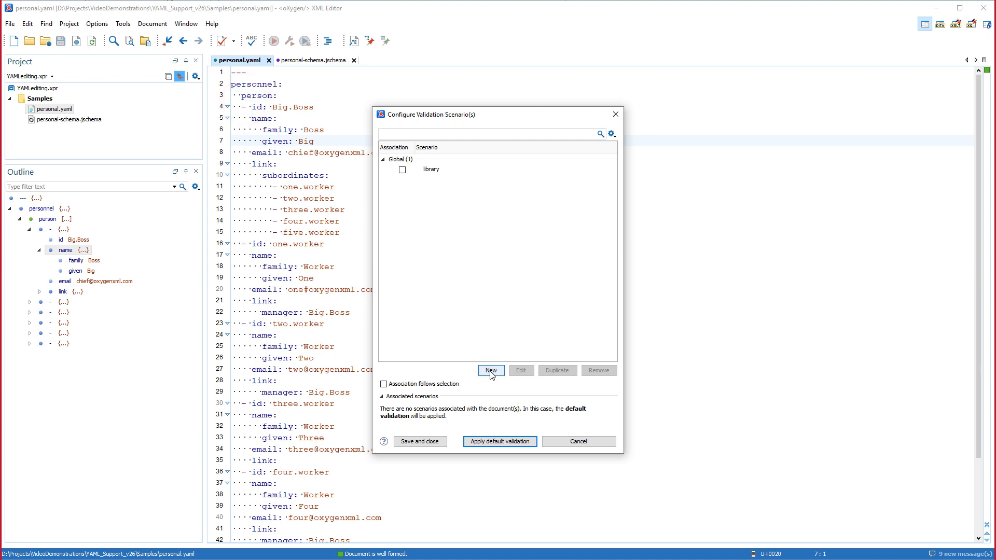
pyautogui.click(491, 371)
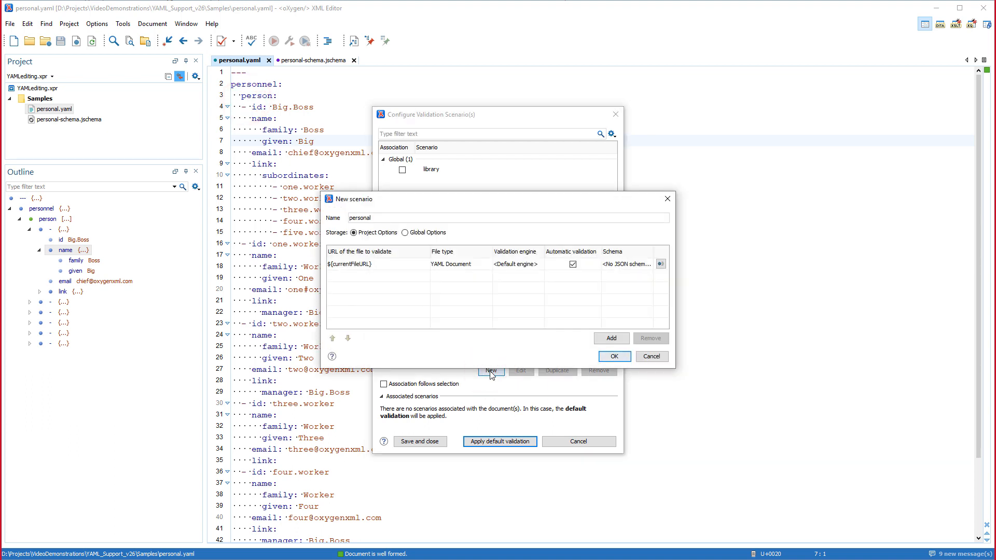
pyautogui.click(659, 264)
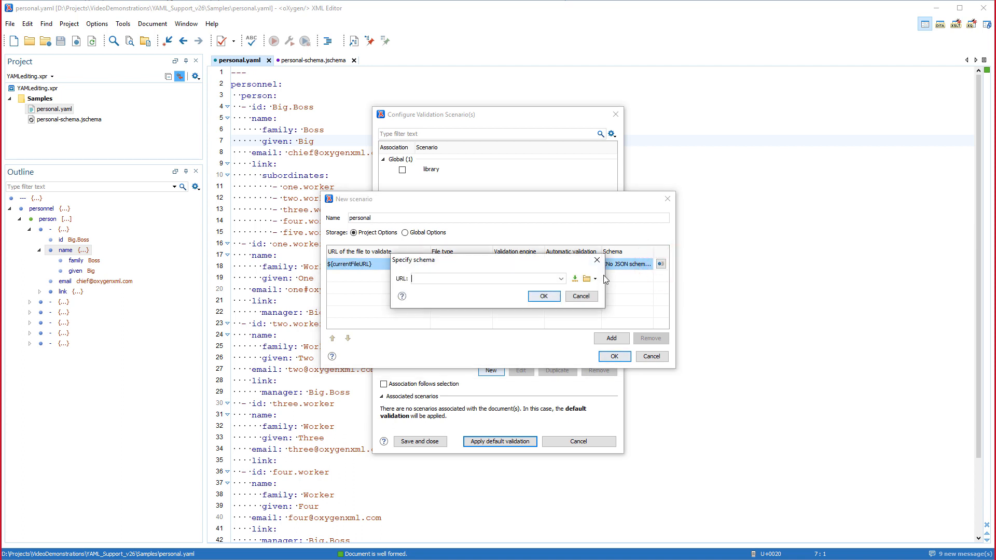
pyautogui.click(594, 278)
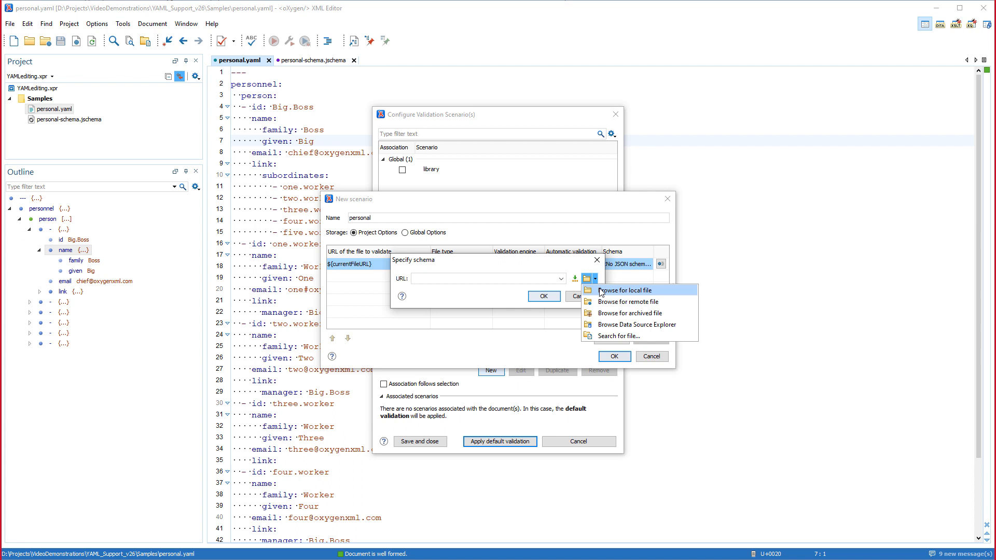
pyautogui.click(620, 290)
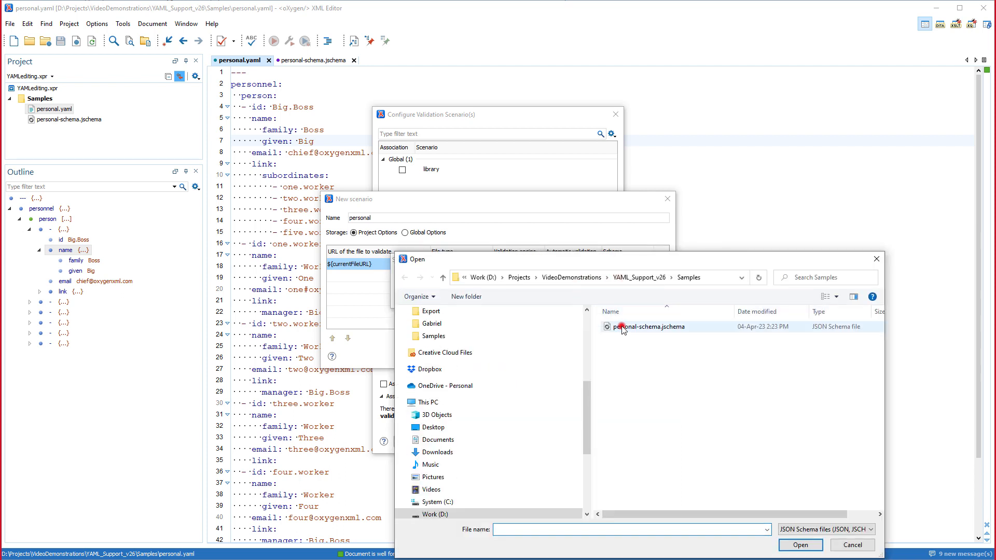
pyautogui.click(801, 545)
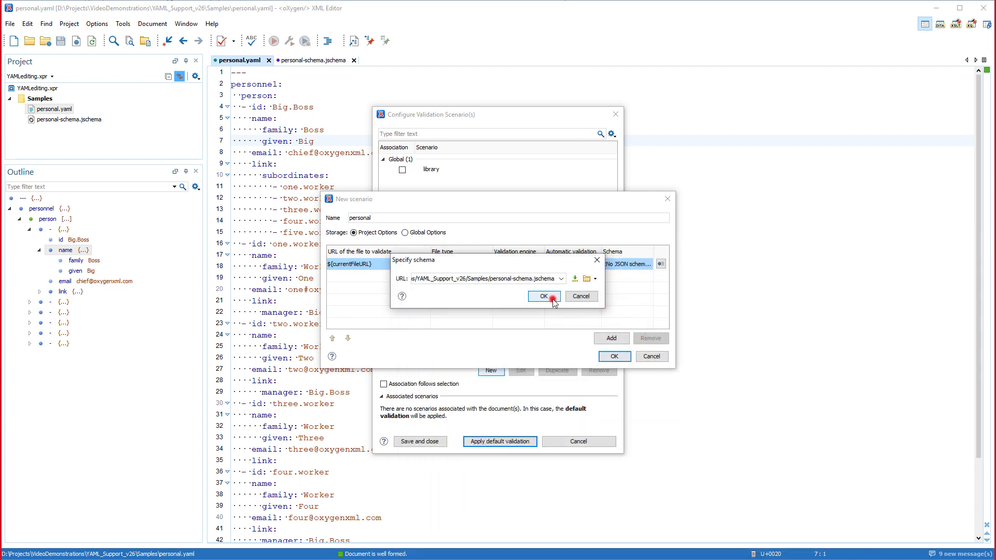
pyautogui.click(543, 297)
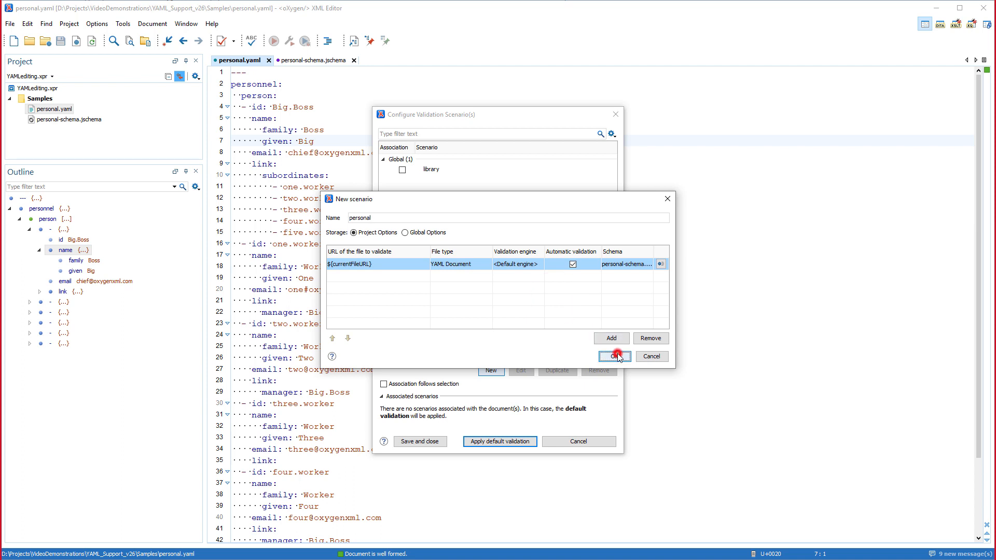
# Step: Store the personal scenario for this file and apply it to validate personal.yaml
pyautogui.click(615, 357)
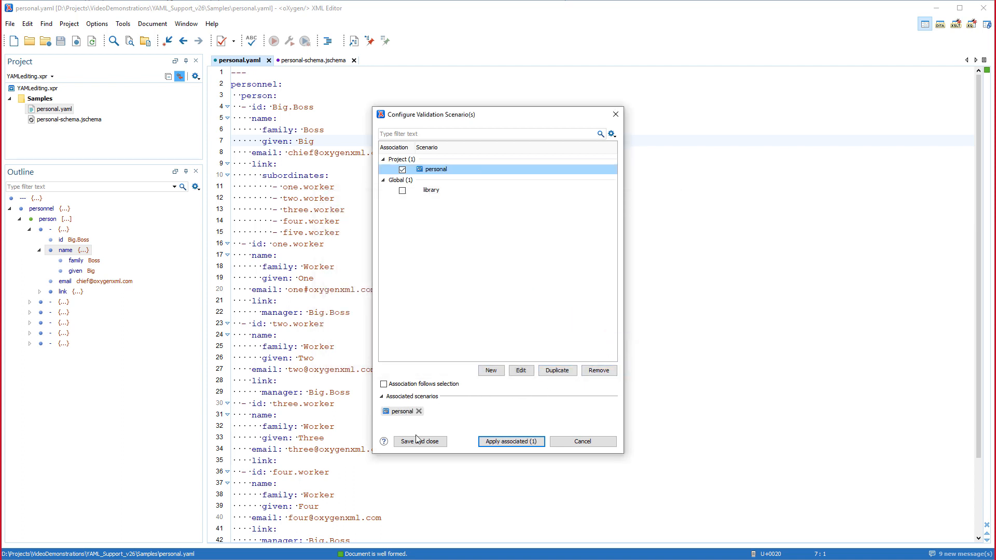
pyautogui.click(511, 441)
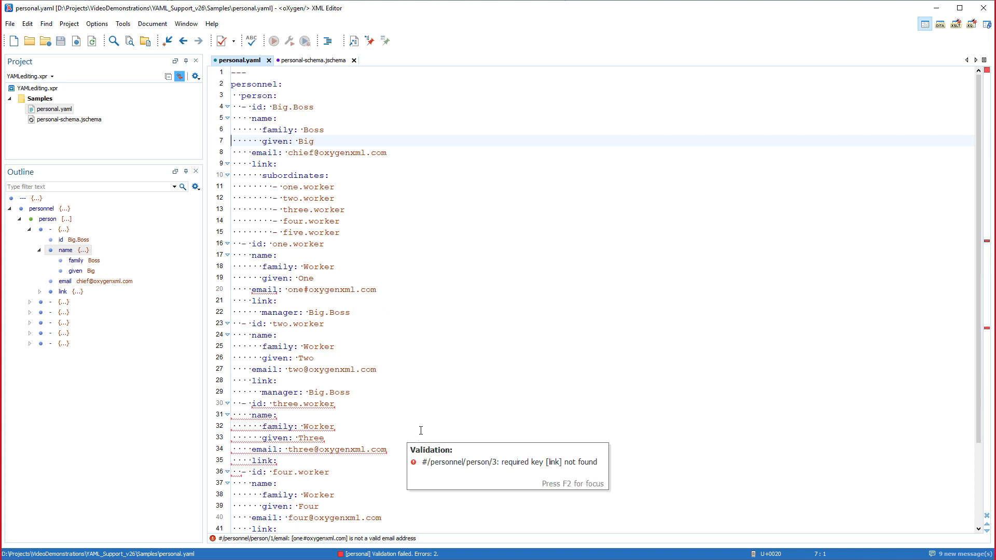
pyautogui.moveTo(379, 83)
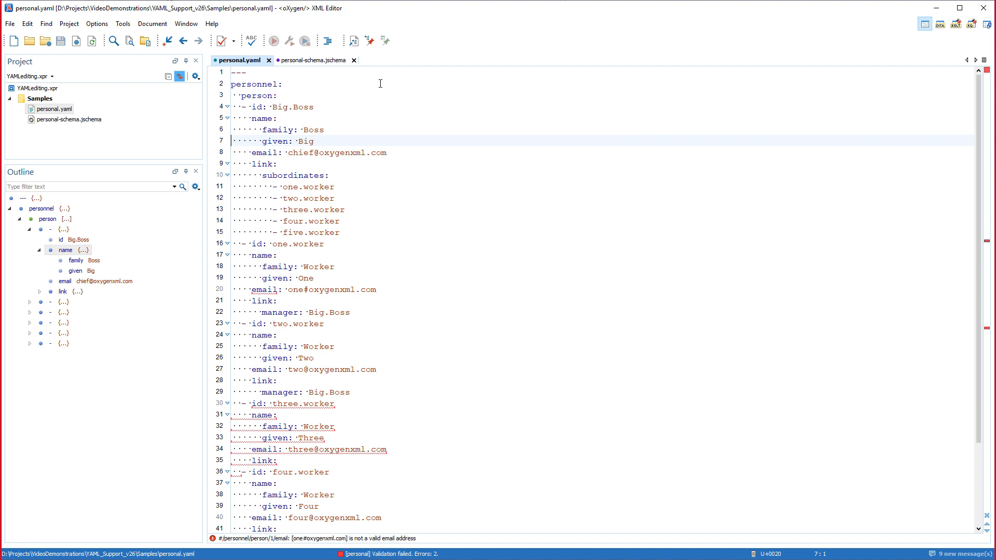
# Step: Associate personal-schema.jschema with personal.yaml using a path relative to the file location
pyautogui.click(369, 41)
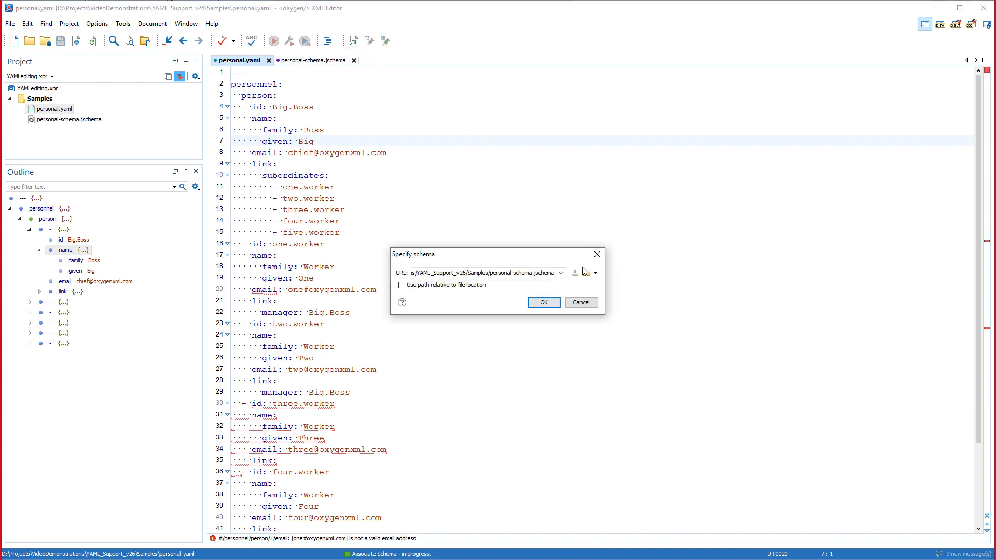
pyautogui.click(586, 272)
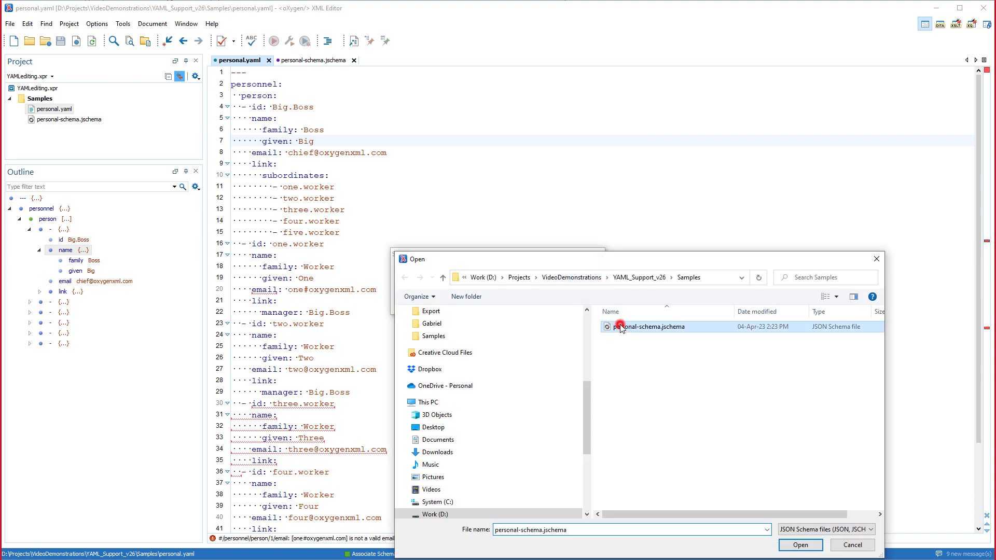
pyautogui.click(801, 546)
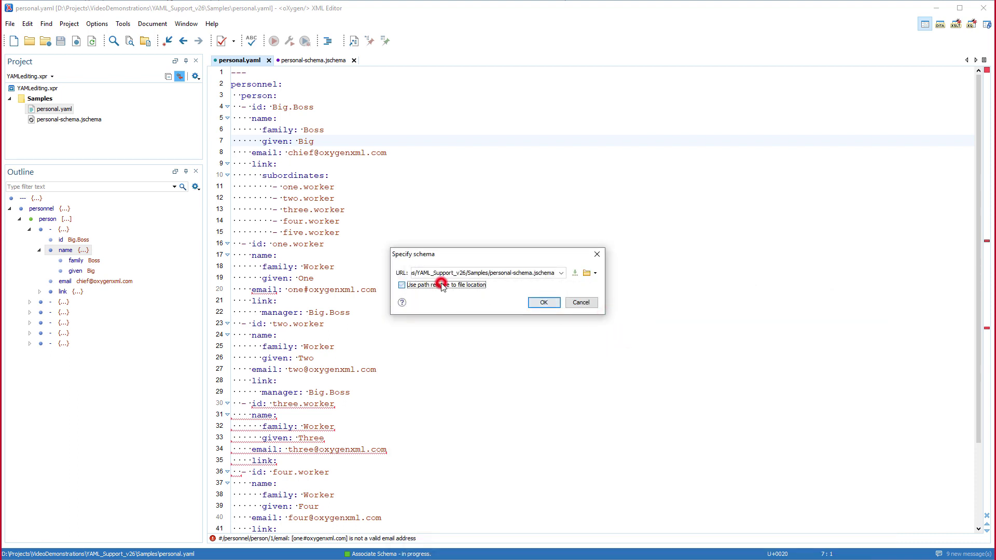
pyautogui.click(401, 285)
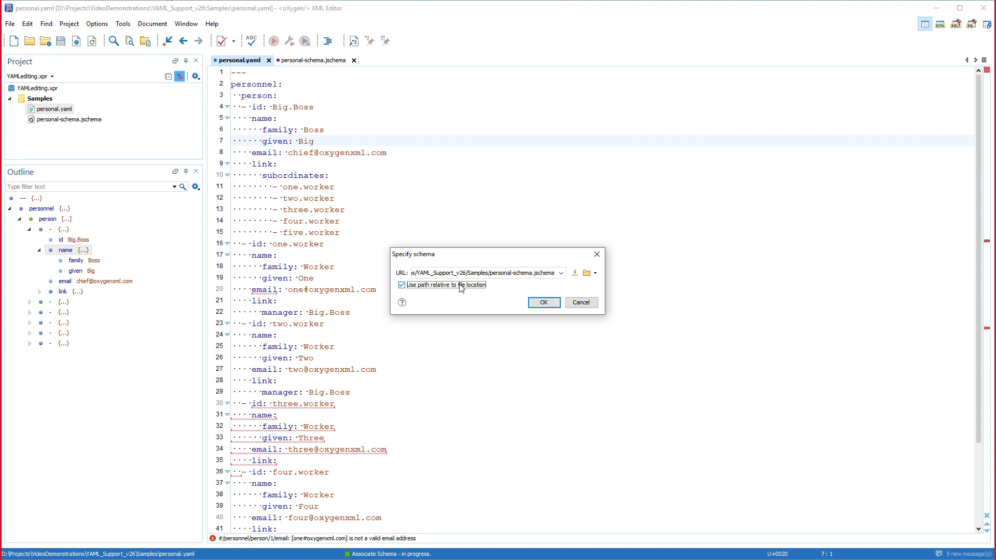
pyautogui.click(544, 302)
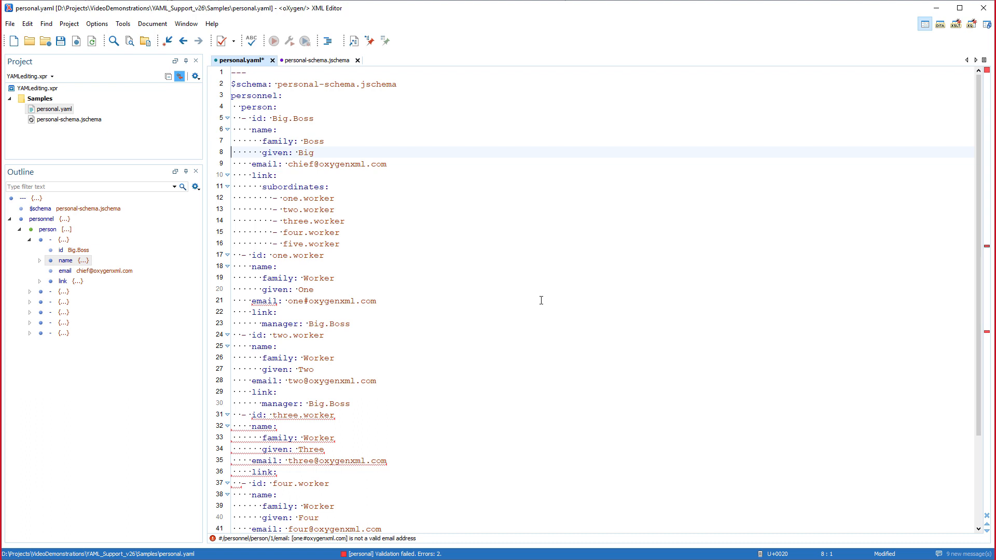
# Step: Re-validate personal.yaml and bring up actions on the empty link: line of three.worker
pyautogui.click(218, 41)
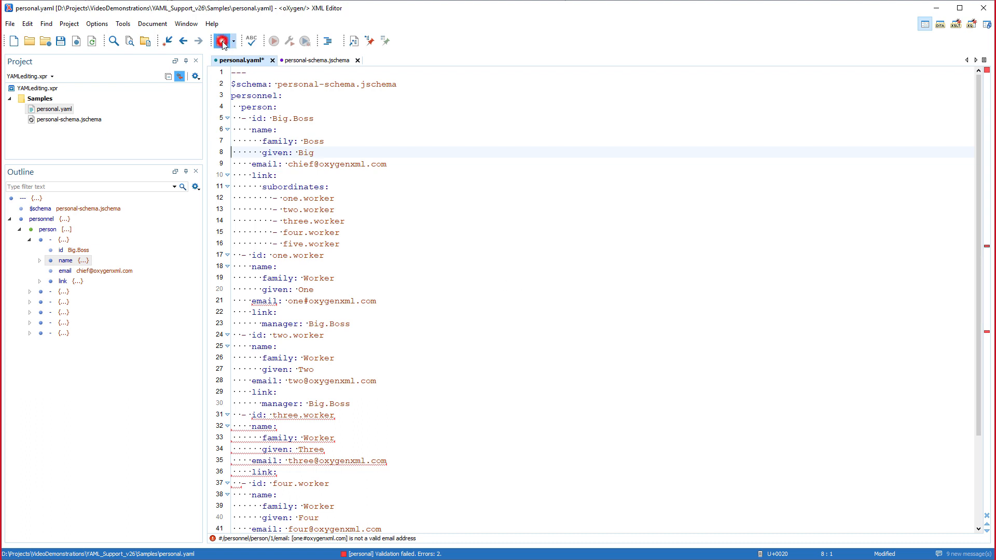
pyautogui.click(218, 42)
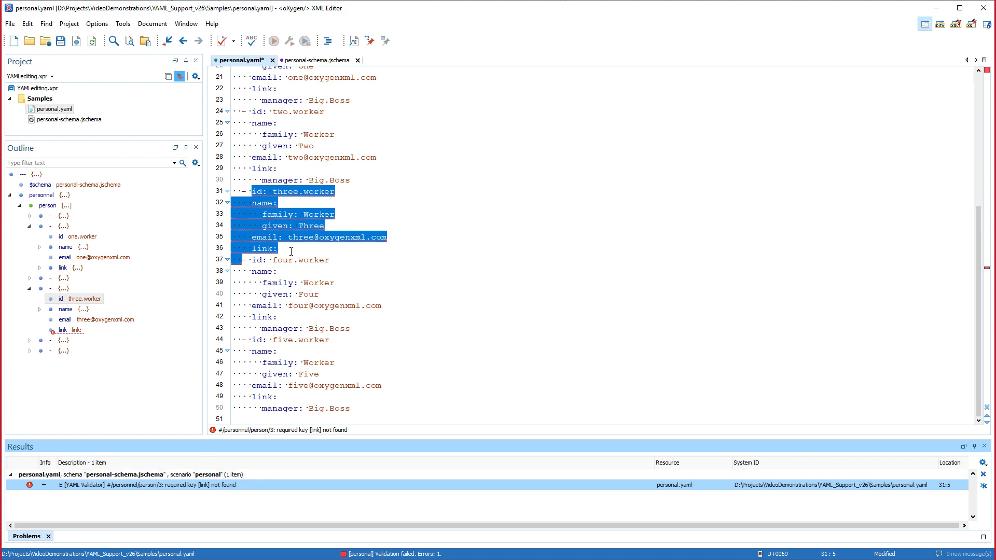
pyautogui.rightClick(262, 249)
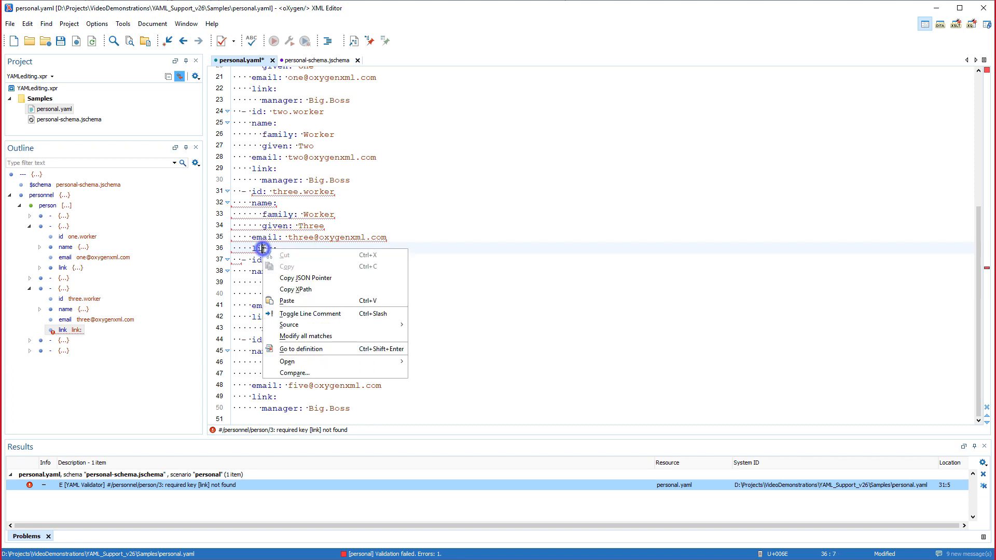
pyautogui.moveTo(309, 354)
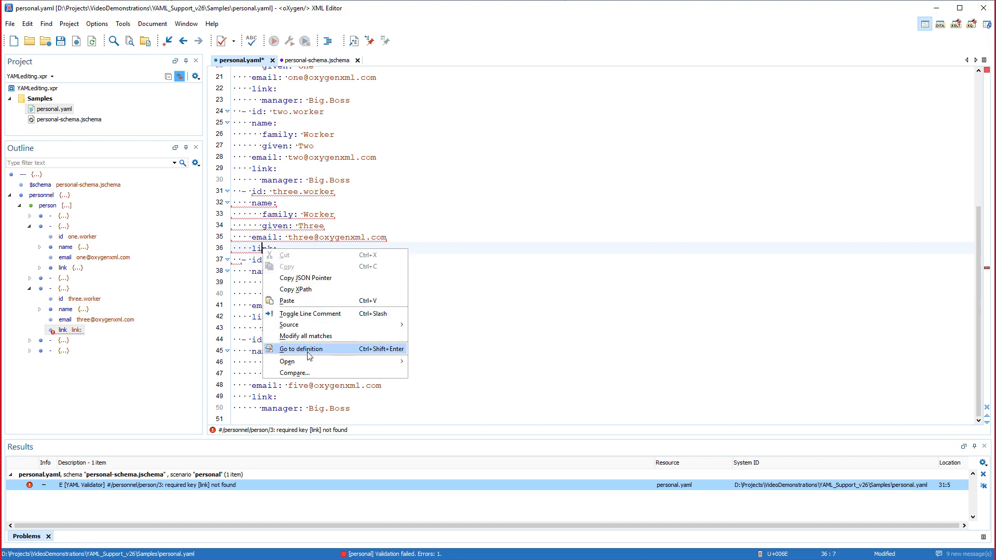
# Step: Jump to link's schema definition, follow subordinates' itemsDef reference to idType, then return to personal.yaml
pyautogui.click(301, 348)
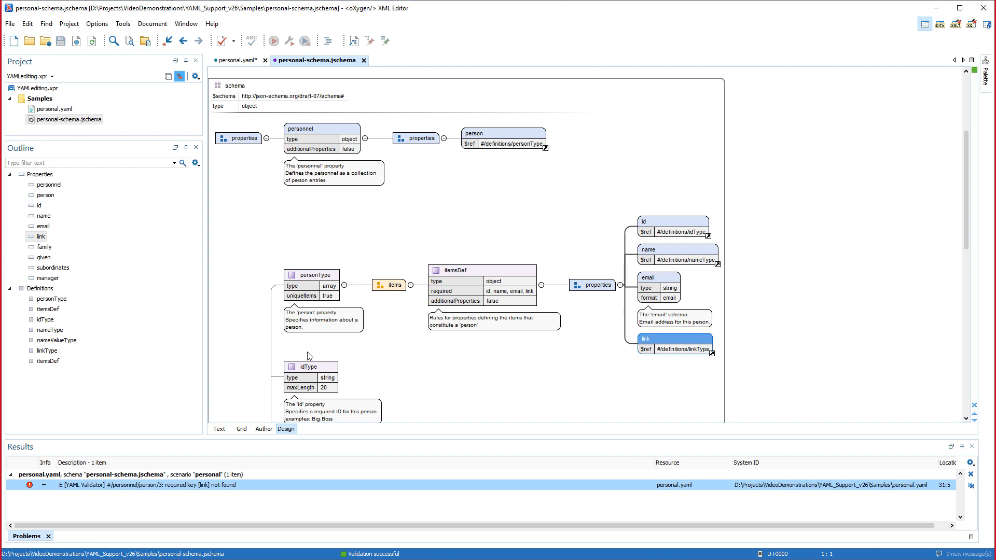
pyautogui.moveTo(318, 354)
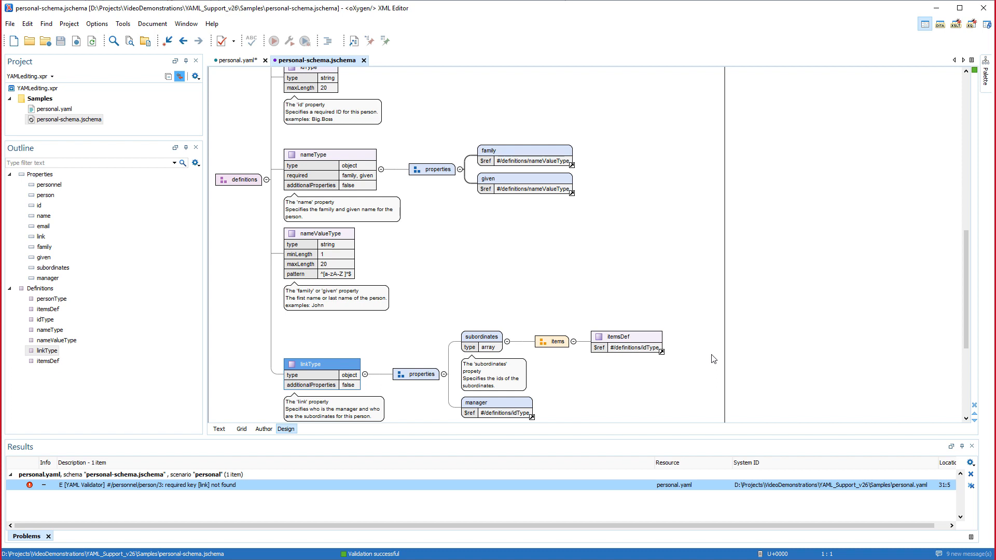
pyautogui.click(626, 336)
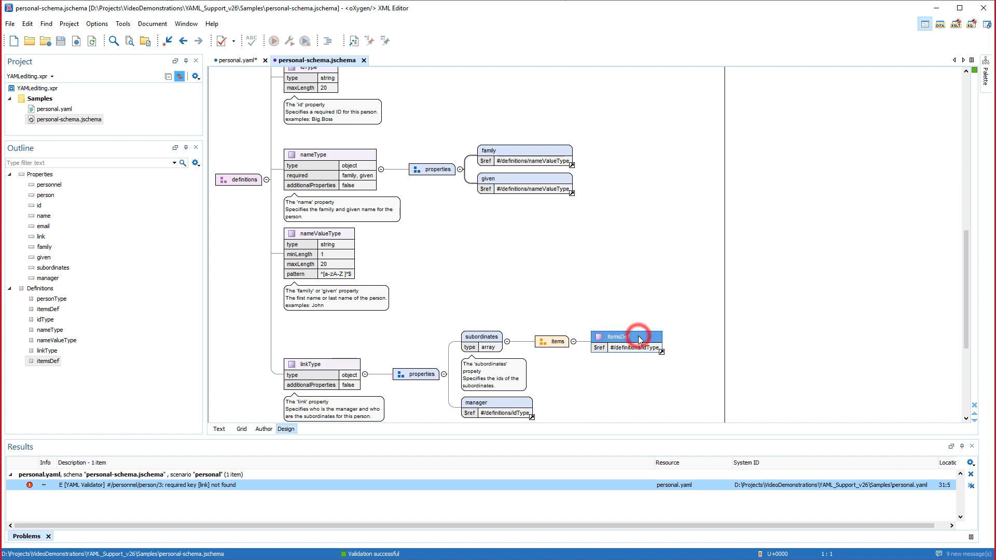
pyautogui.click(504, 404)
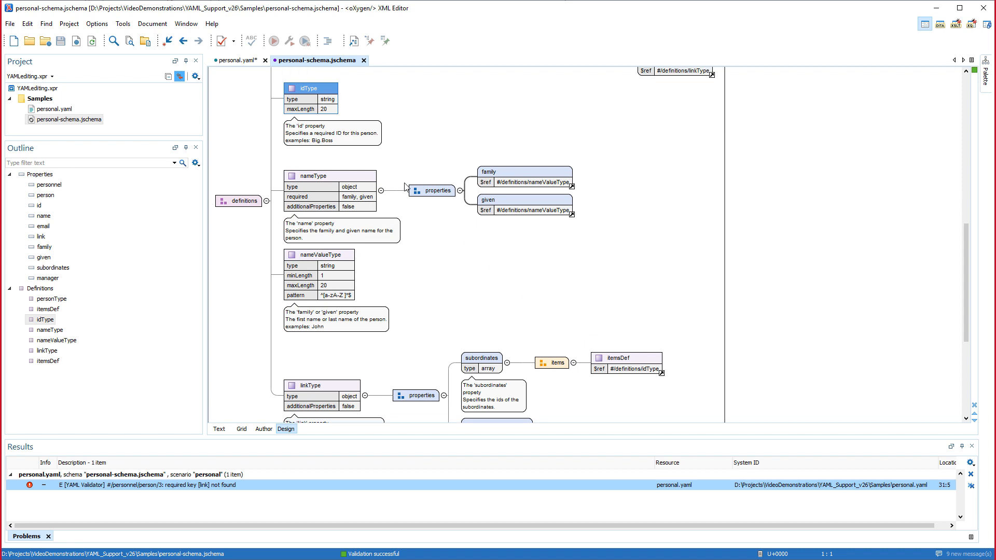
pyautogui.click(321, 92)
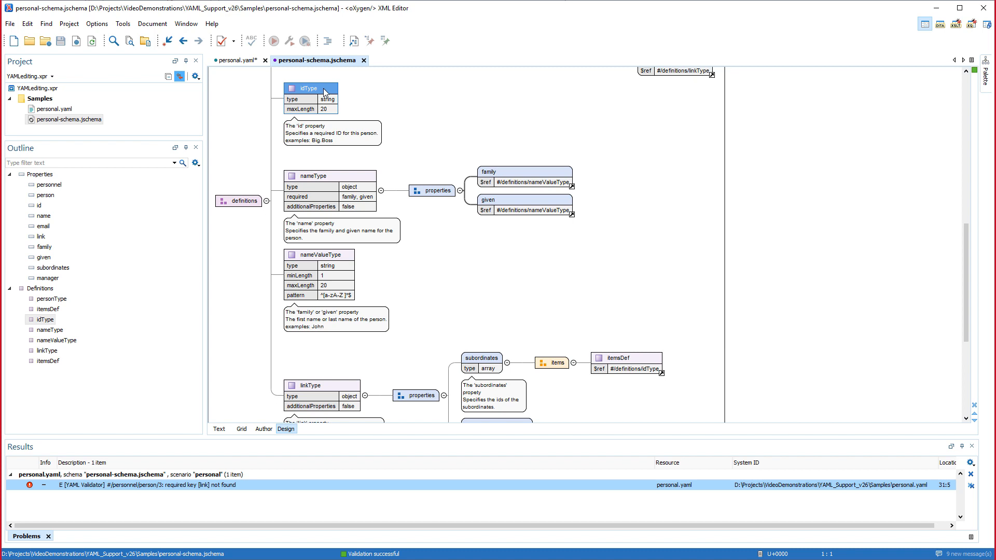
pyautogui.moveTo(282, 81)
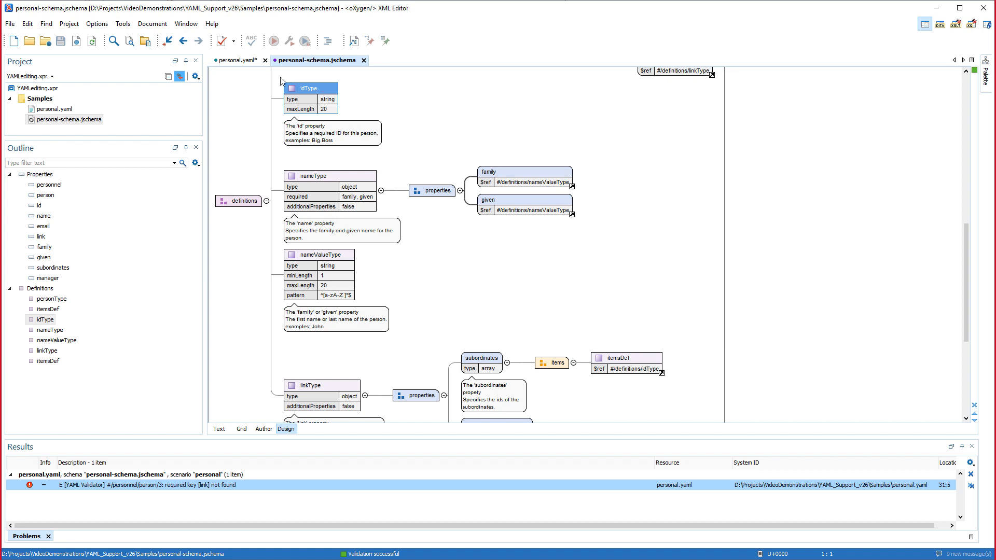
pyautogui.click(240, 60)
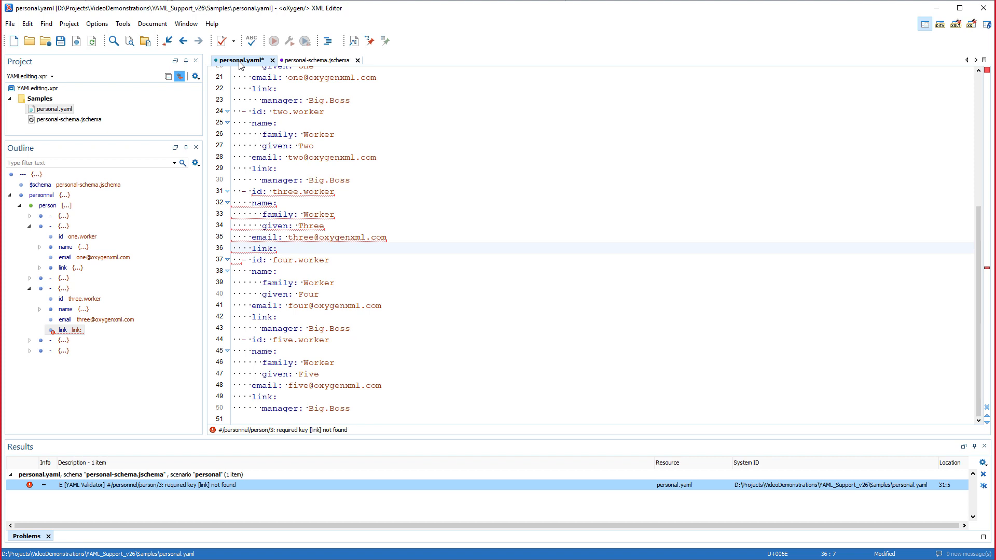
pyautogui.moveTo(297, 233)
pyautogui.write('manager: Big.Boss')
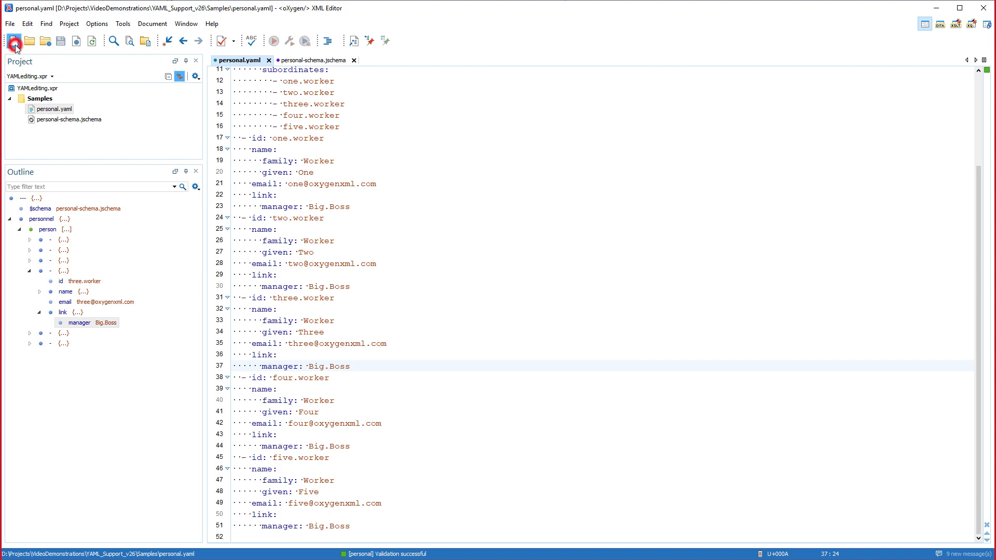
# Step: Start a new YAML document from the plain template, customized with personal-schema.jschema as its schema
pyautogui.click(14, 40)
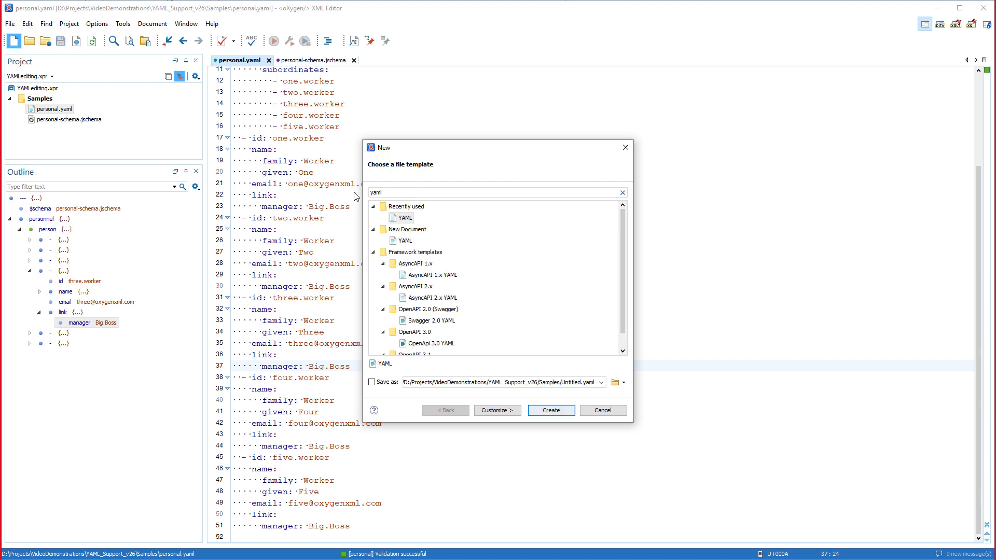
pyautogui.click(405, 241)
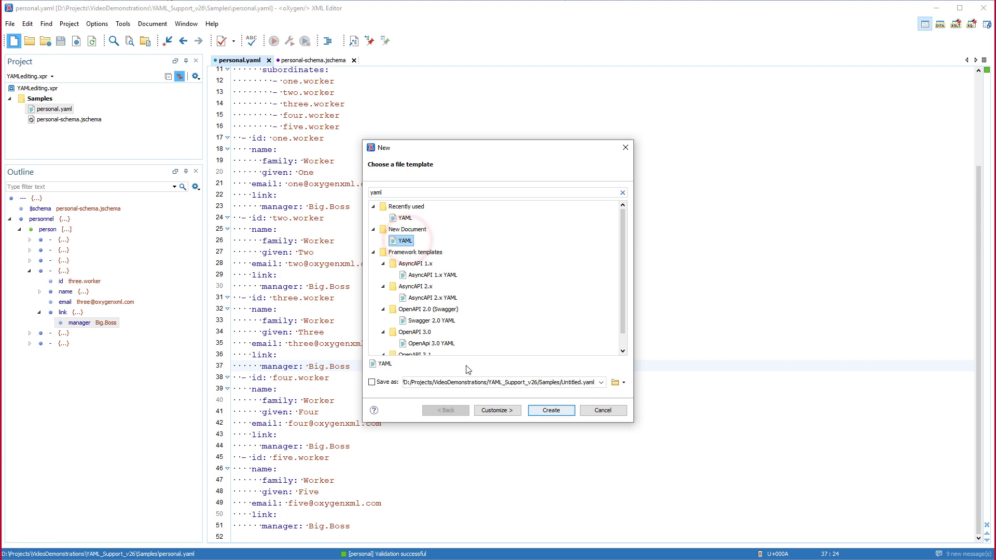
pyautogui.click(497, 411)
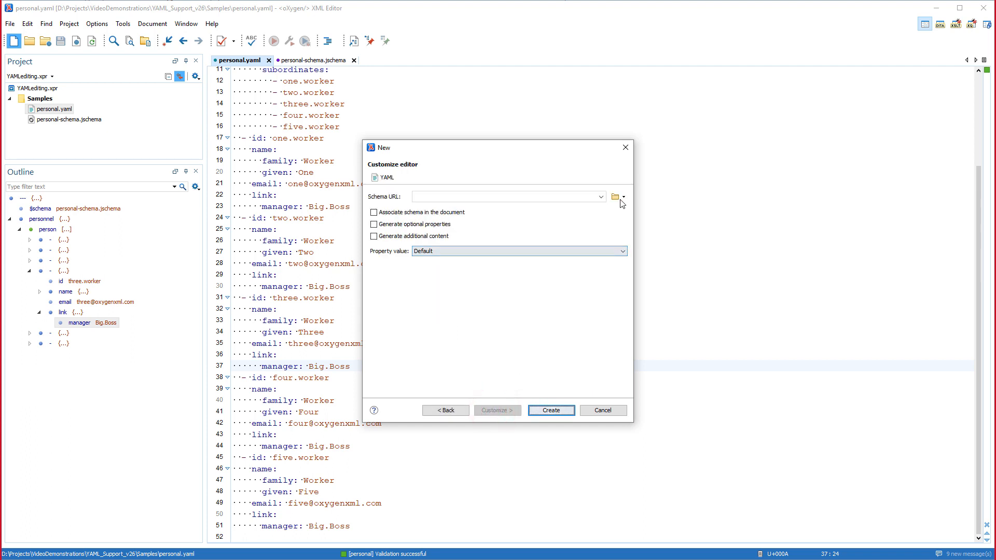
pyautogui.click(614, 197)
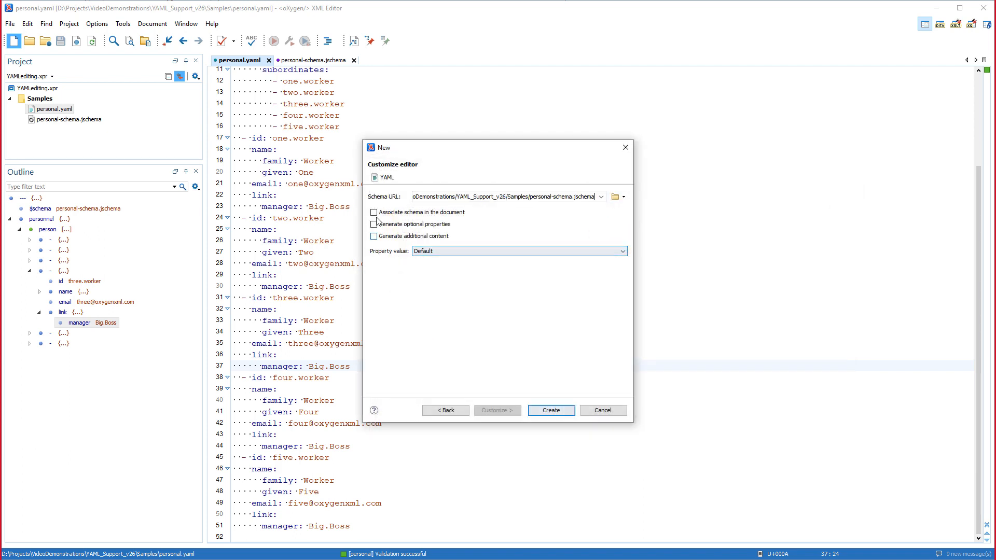
# Step: Enable Generate optional properties and Generate additional content, and create Untitled1.yaml
pyautogui.click(374, 224)
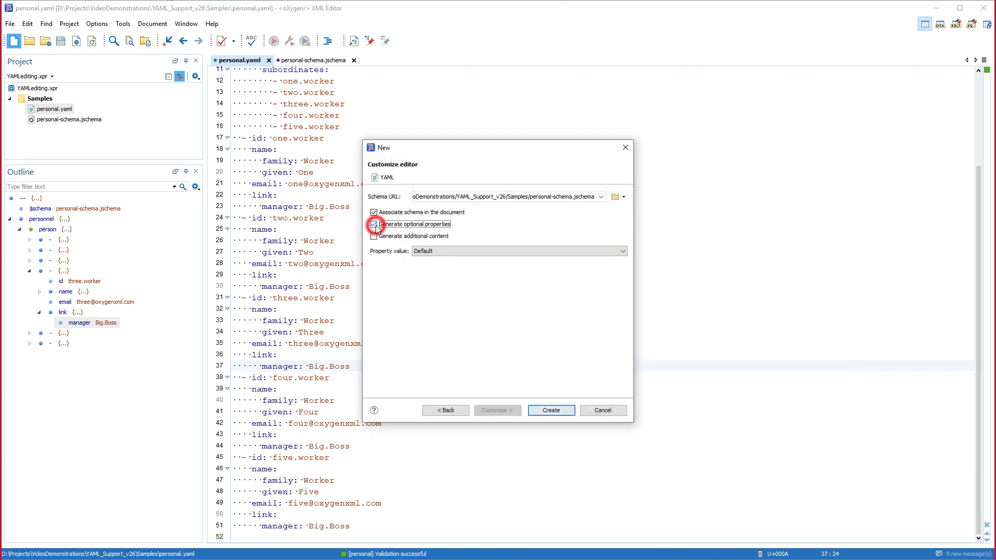
pyautogui.click(373, 236)
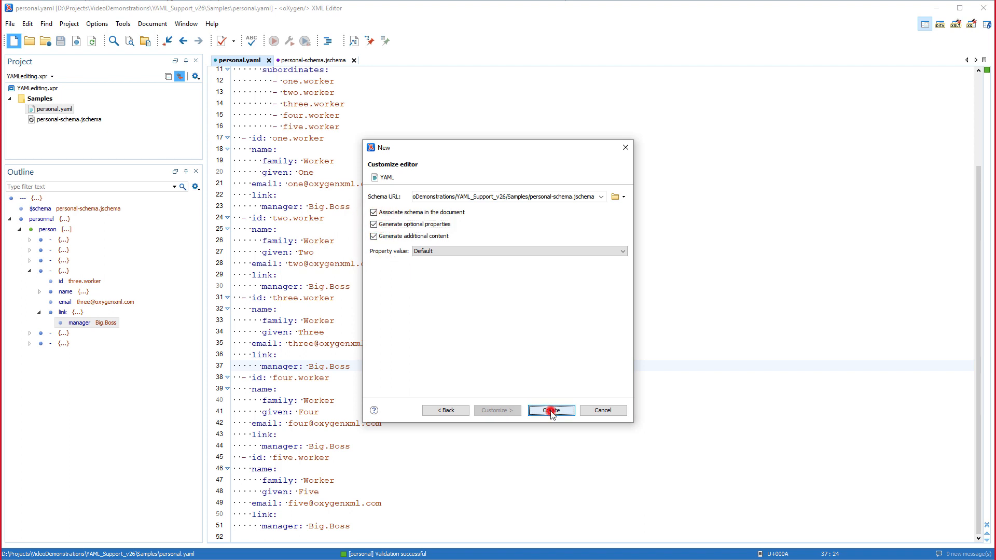
pyautogui.click(550, 411)
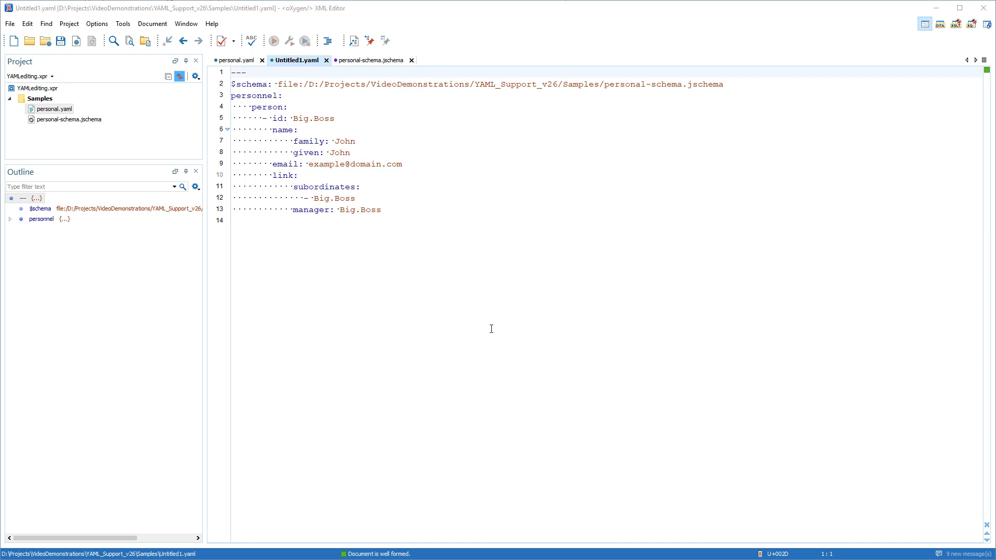
# Step: Add a person list item with id one.worker and name family: John, given: John
pyautogui.click(396, 210)
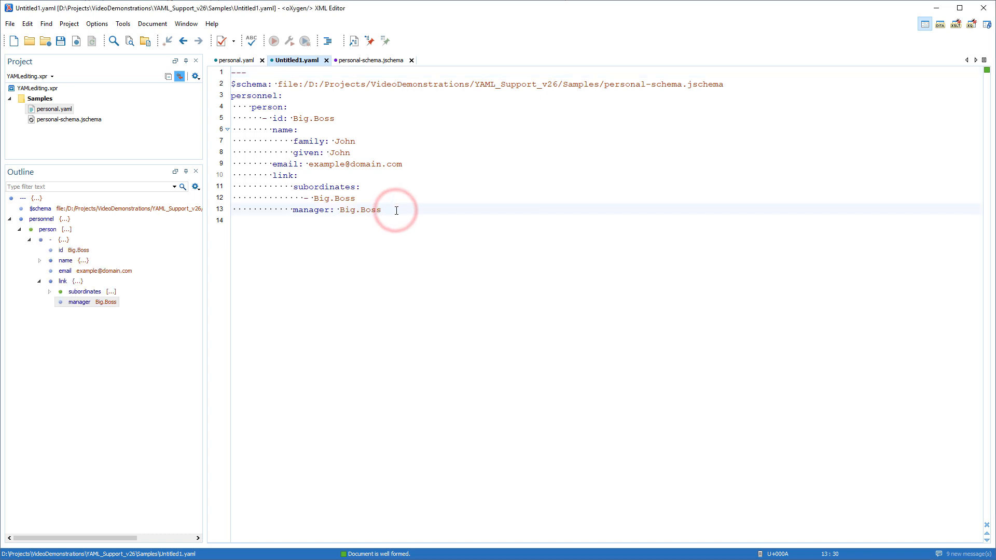
pyautogui.press('Enter')
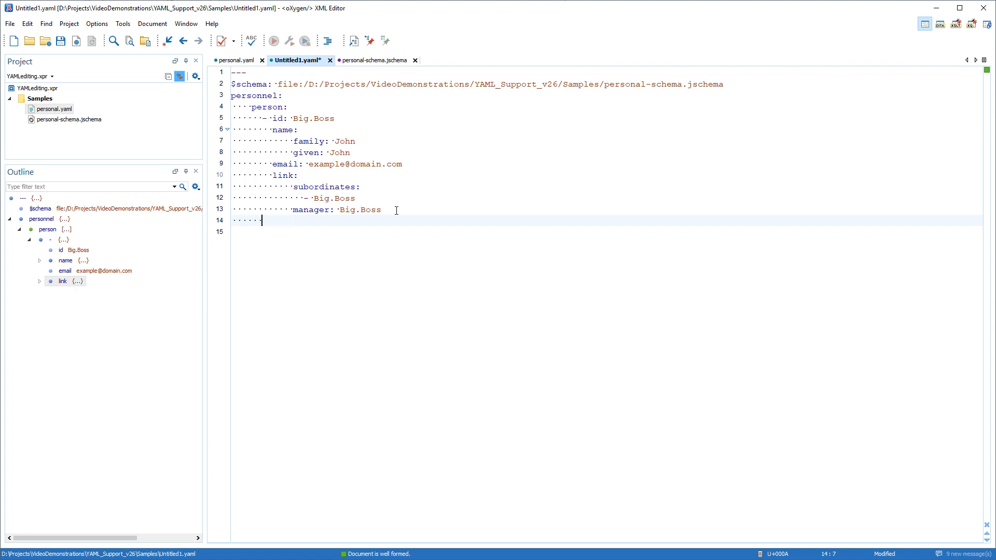
pyautogui.write('- id: Big.B')
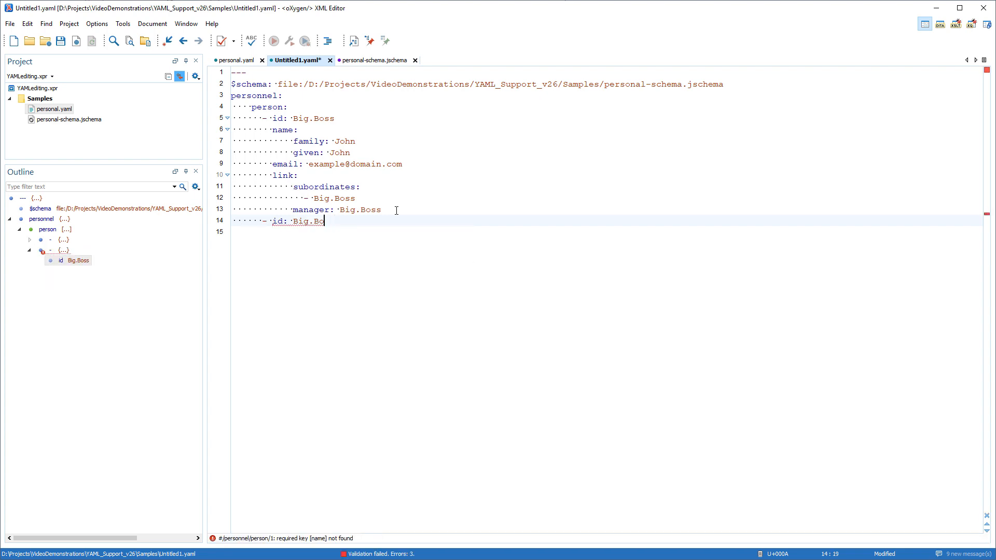
pyautogui.write('one')
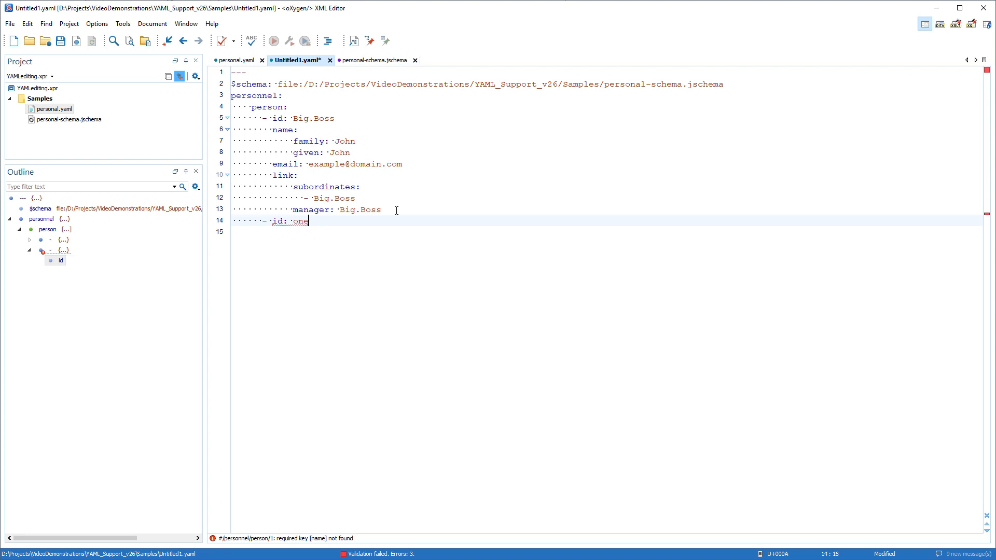
pyautogui.write('.worker')
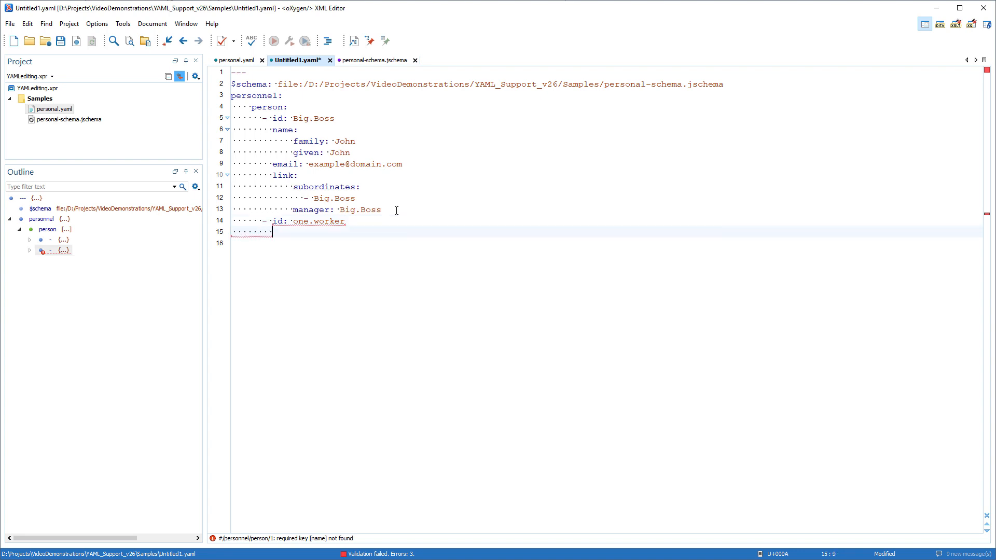
pyautogui.write('name:\\n  family: John\\n  given: John')
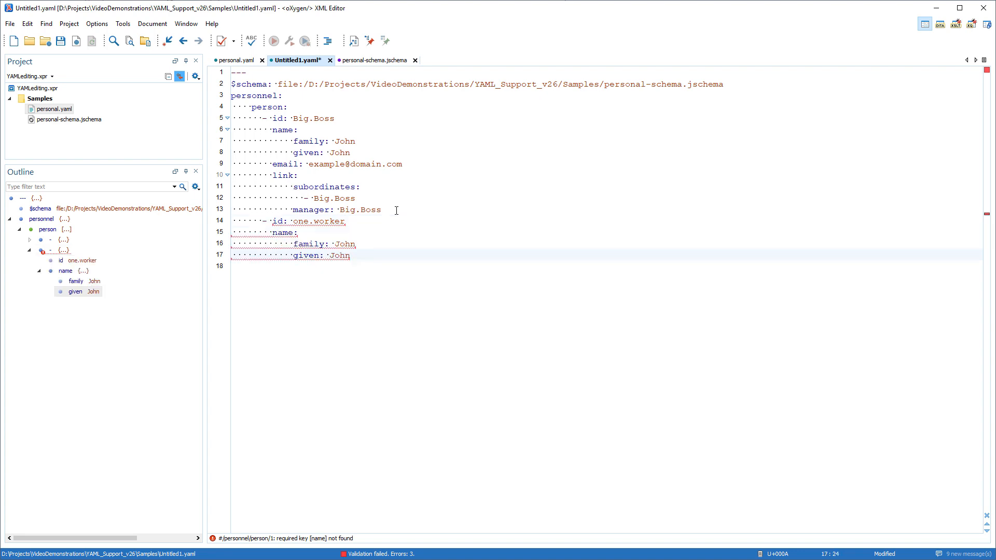
# Step: Close Untitled1.yaml, answering No to saving it
pyautogui.click(331, 61)
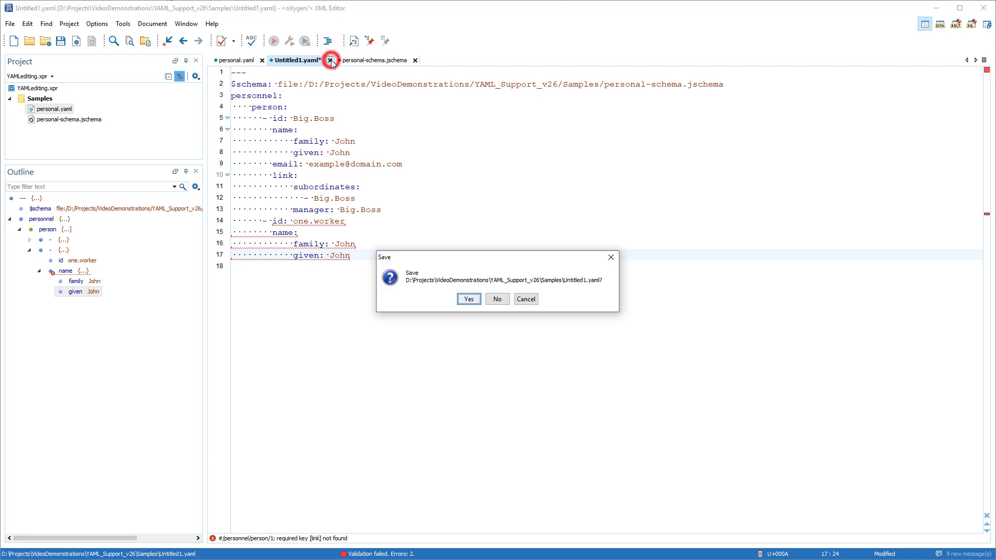
pyautogui.click(496, 299)
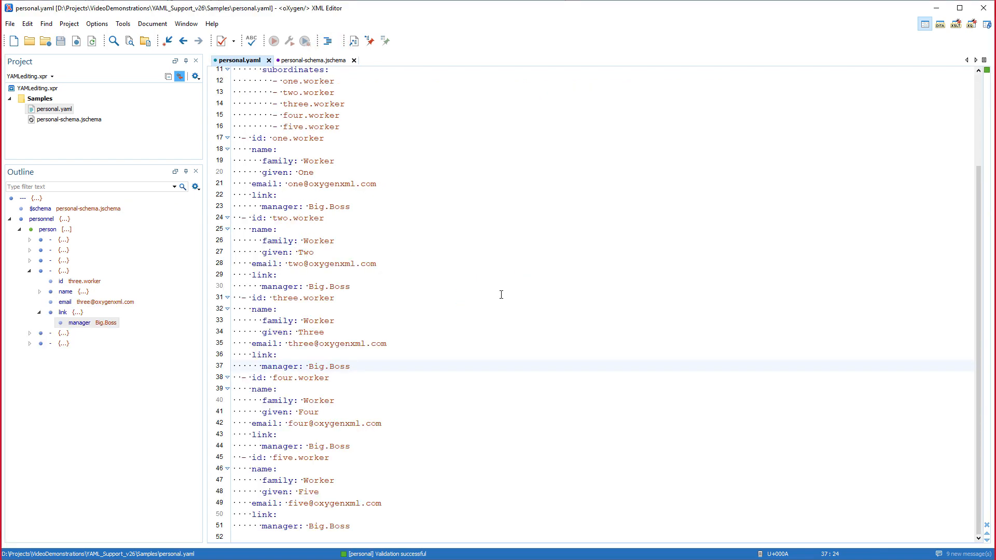
# Step: Convert personal.yaml to personal.json via Tools > JSON Tools > YAML to JSON and show both side by side
pyautogui.click(350, 366)
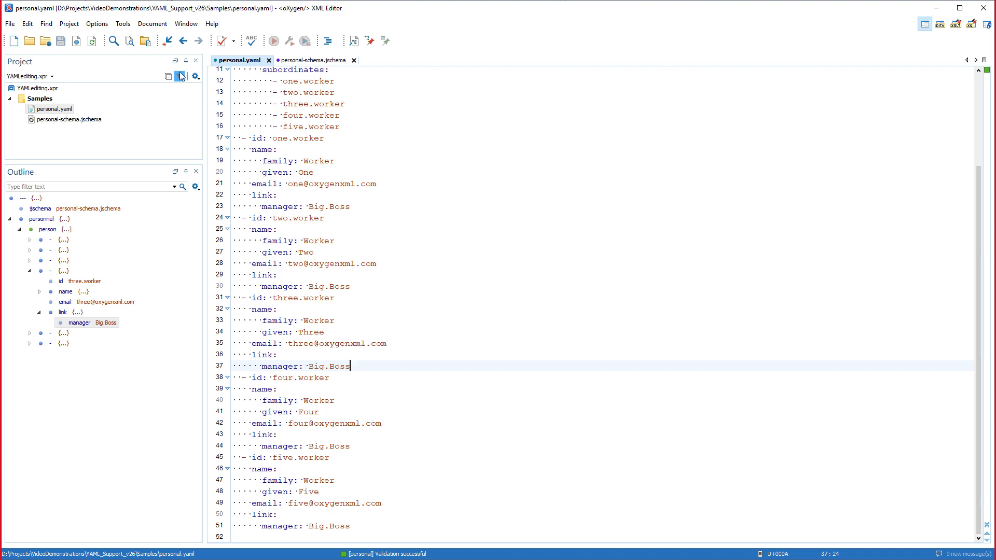
pyautogui.click(122, 22)
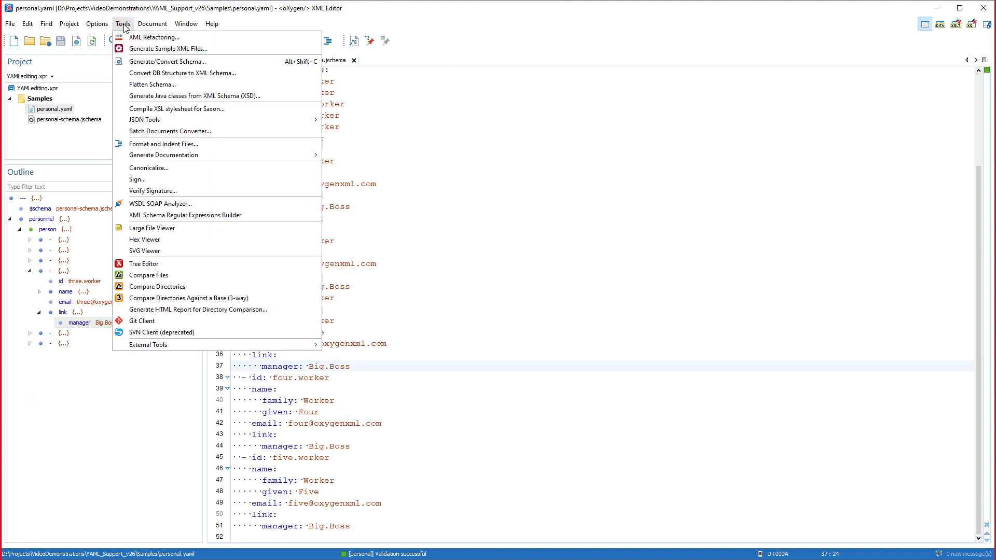
pyautogui.moveTo(143, 120)
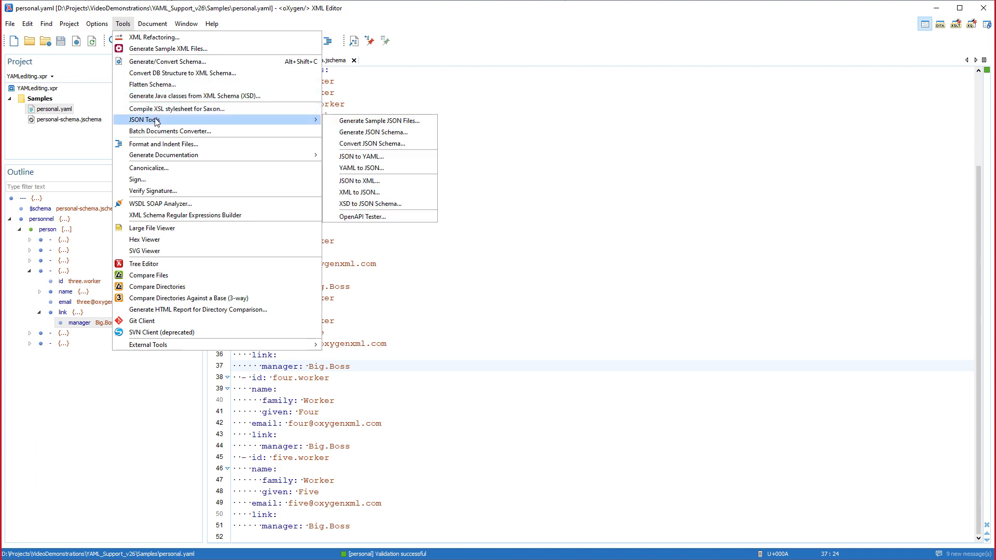
pyautogui.moveTo(355, 168)
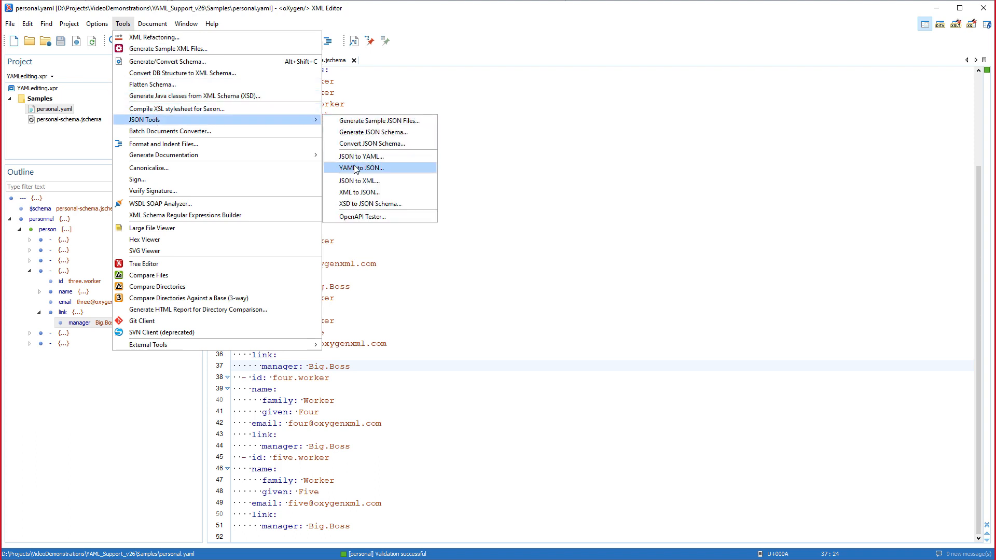
pyautogui.click(360, 168)
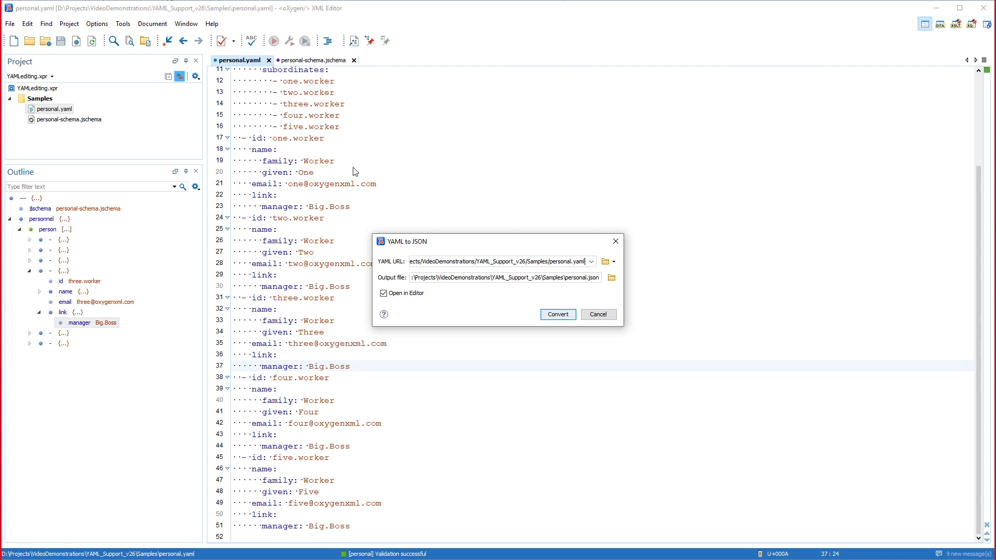
pyautogui.click(555, 314)
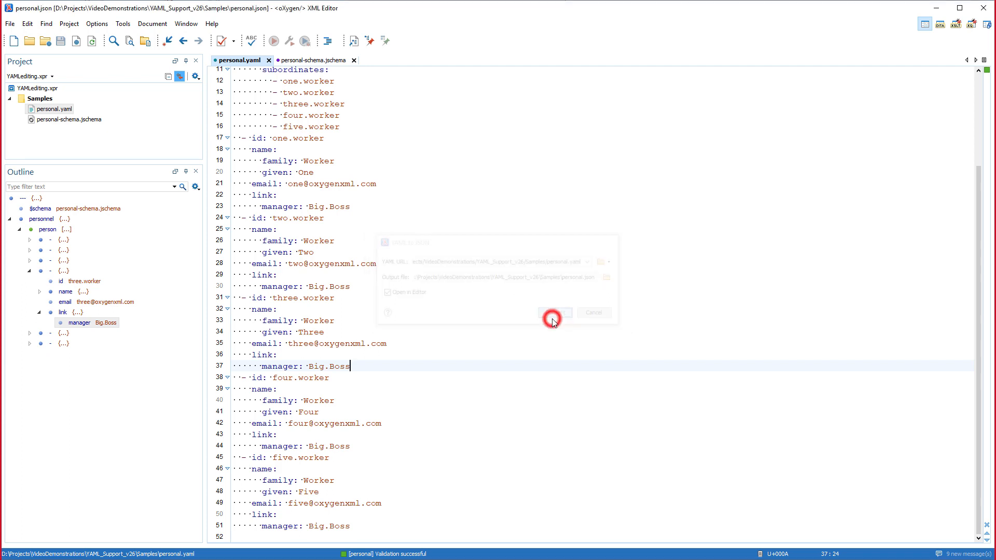
pyautogui.click(553, 314)
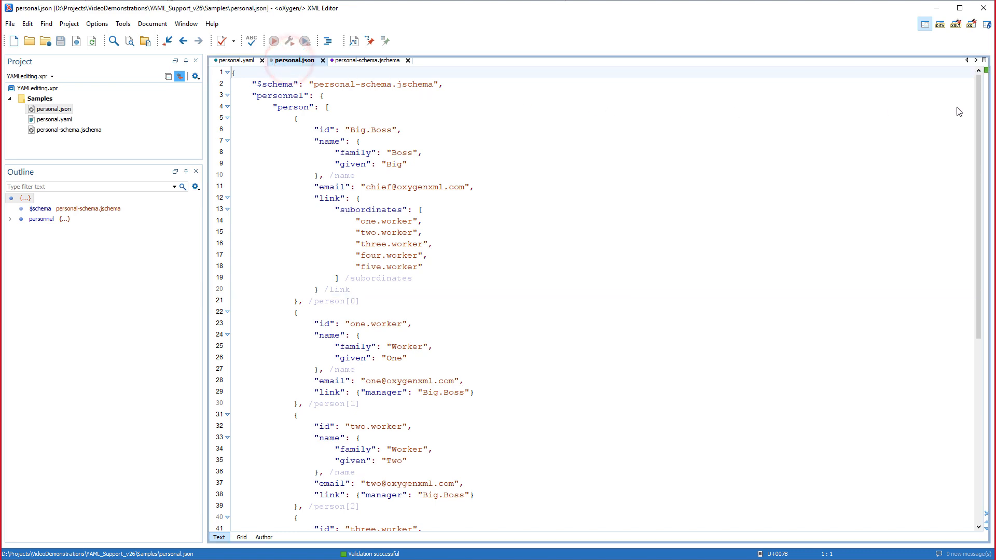
pyautogui.click(243, 60)
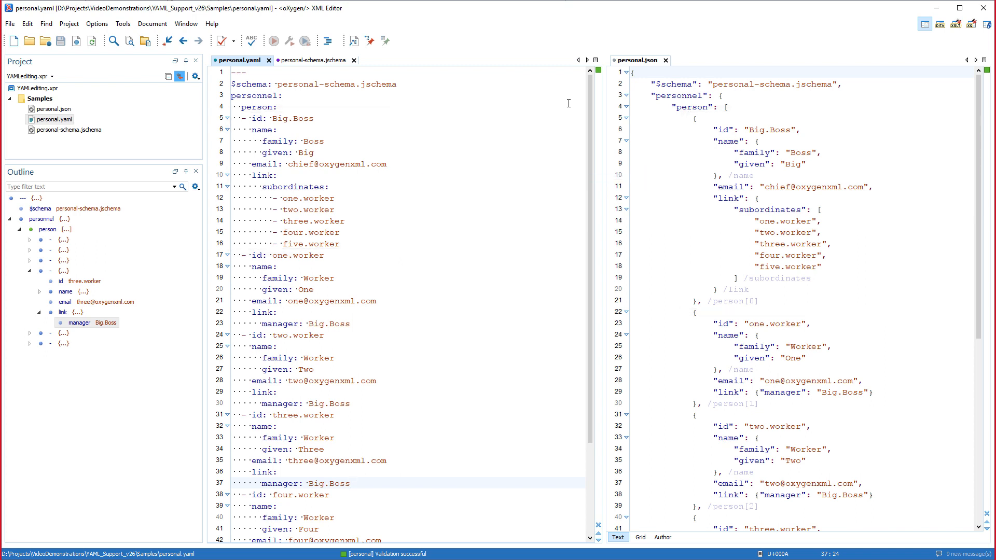
# Step: Close the personal.yaml tab, leaving personal.json as the working document
pyautogui.click(348, 483)
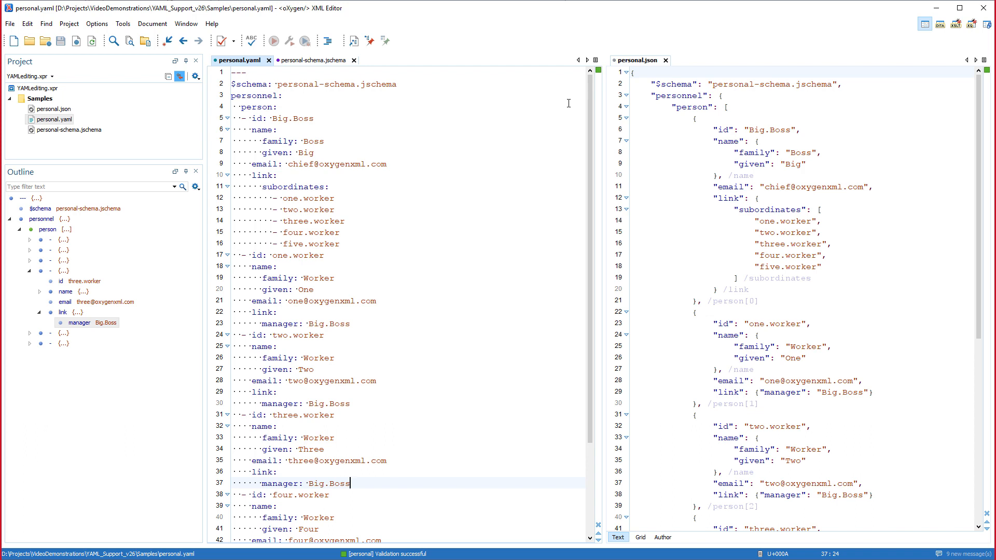
pyautogui.moveTo(266, 61)
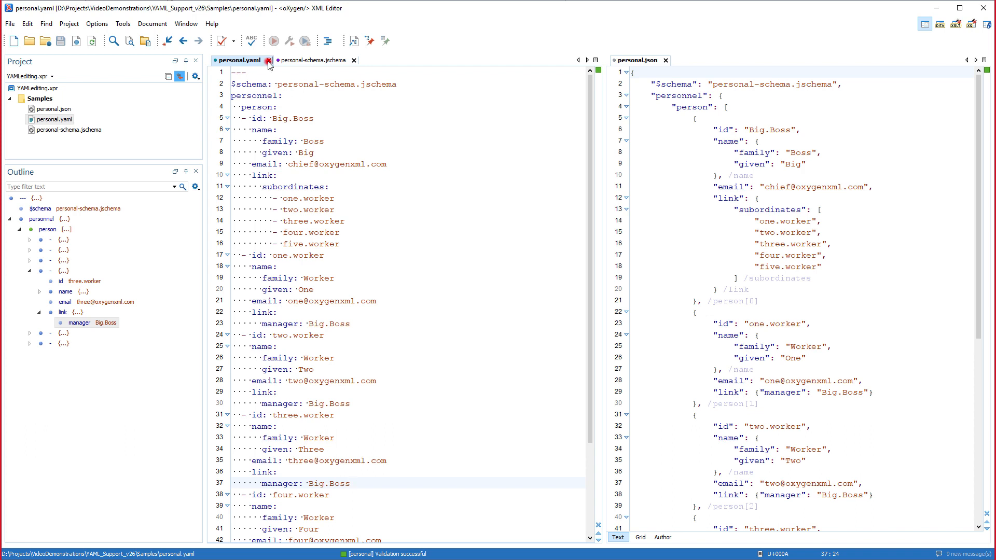
pyautogui.click(266, 61)
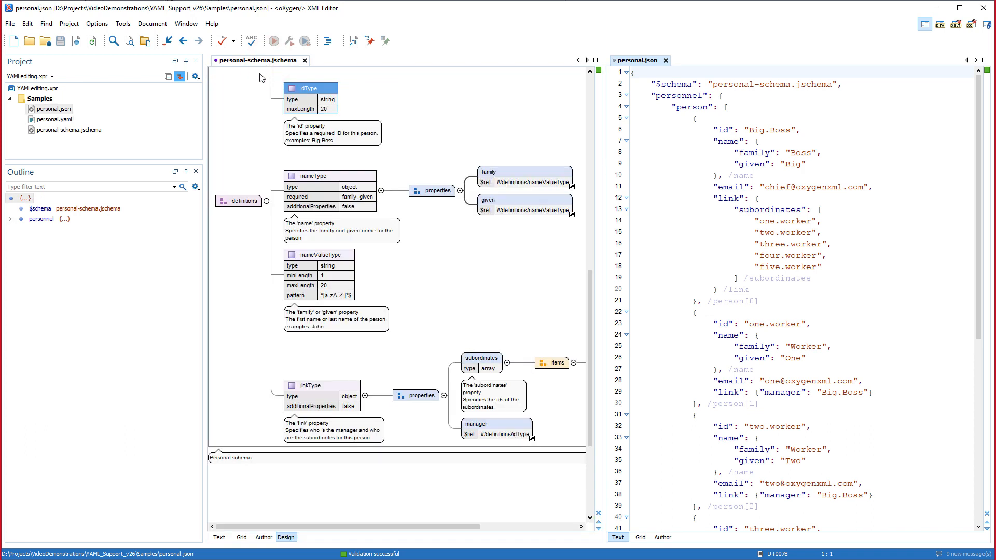
pyautogui.click(123, 24)
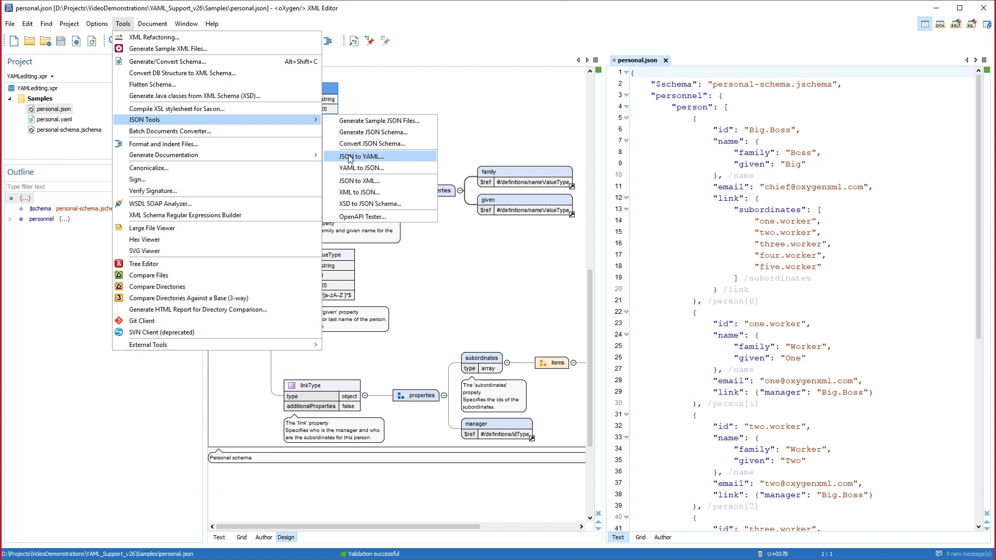
# Step: Convert personal.json to personal1.yaml via JSON to YAML and switch back to personal.json
pyautogui.click(359, 156)
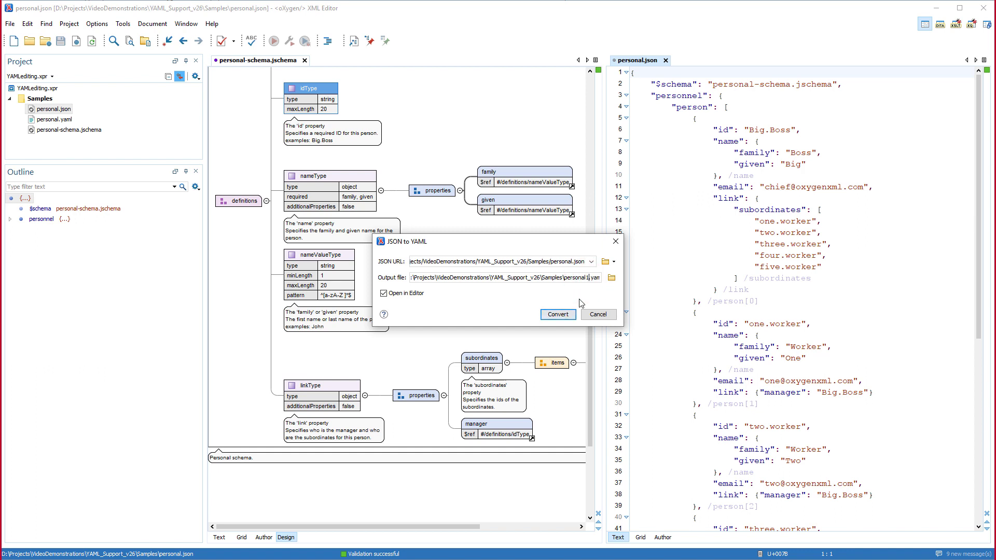
pyautogui.click(558, 314)
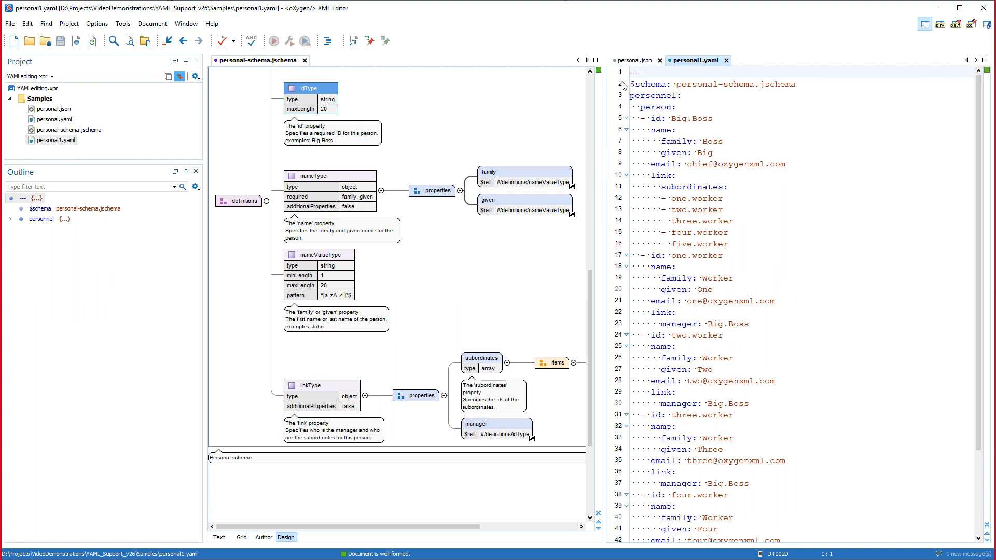
pyautogui.click(637, 60)
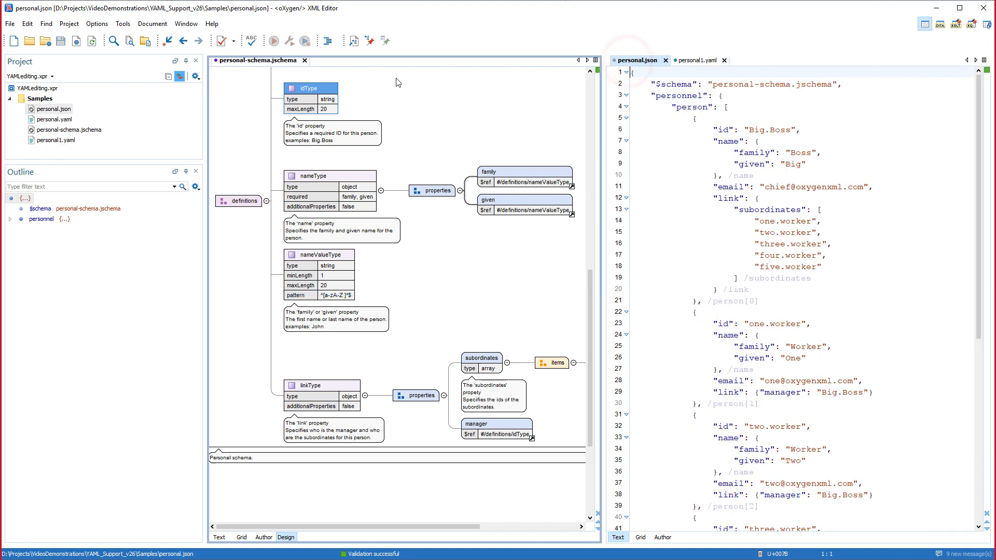